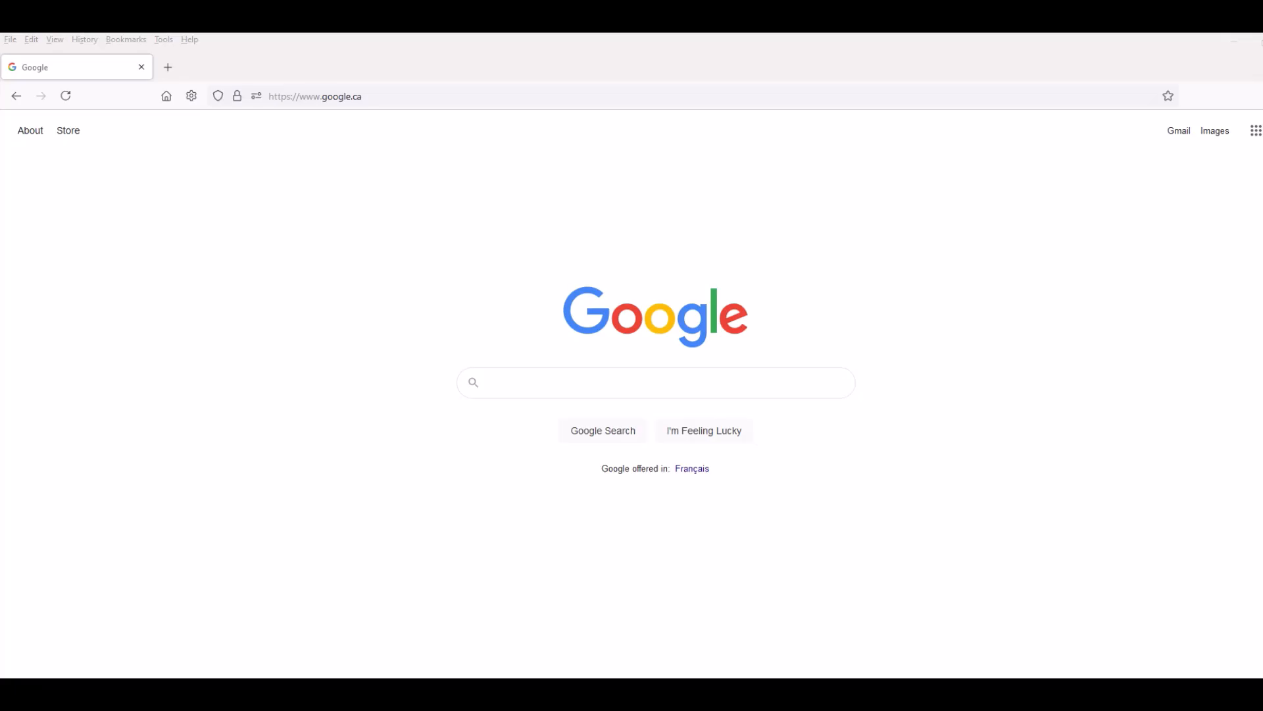
Search Google for "inkscape".
text(ik)
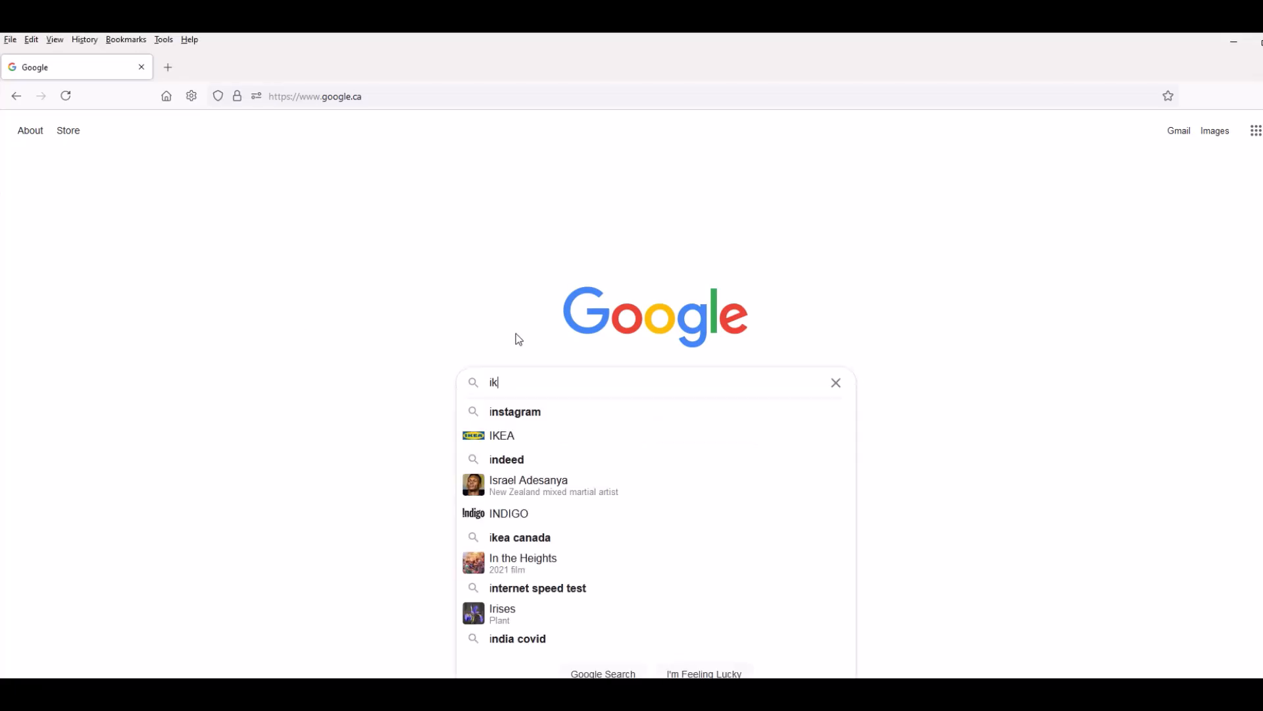
text(nkscape)
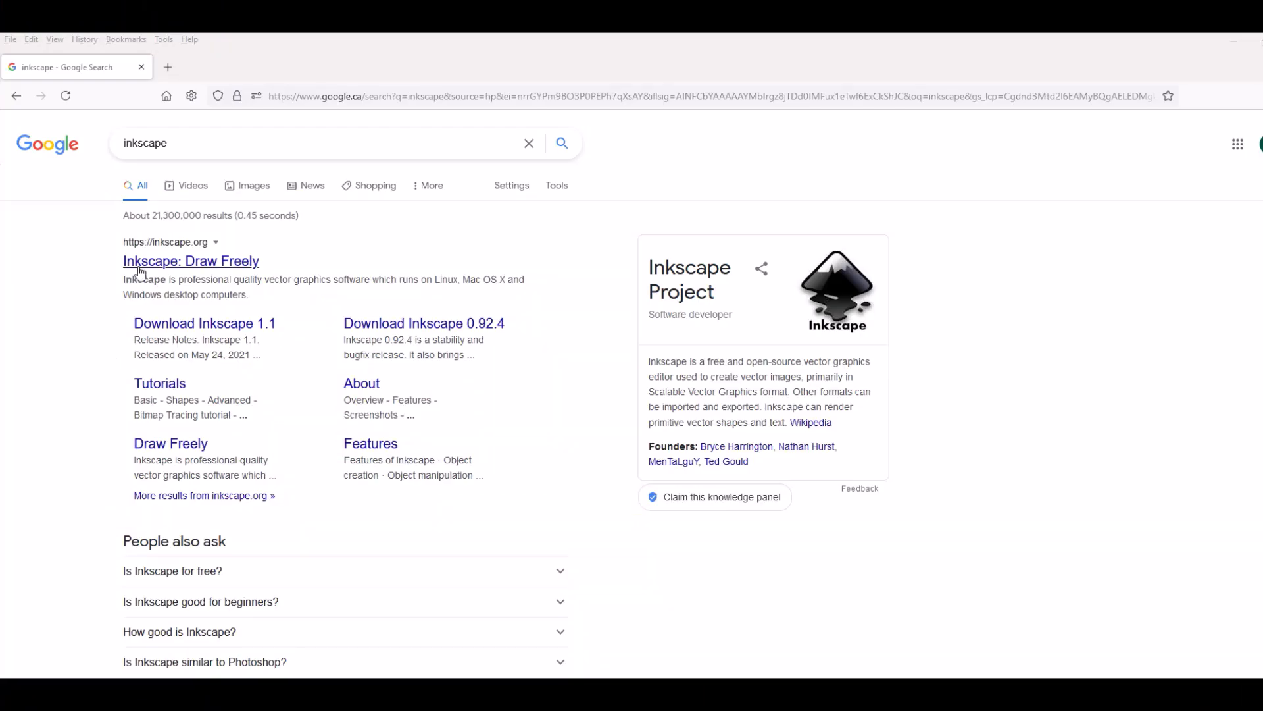
Go to inkscape.org and open the Current Version (Inkscape 1.1) download page.
click(190, 261)
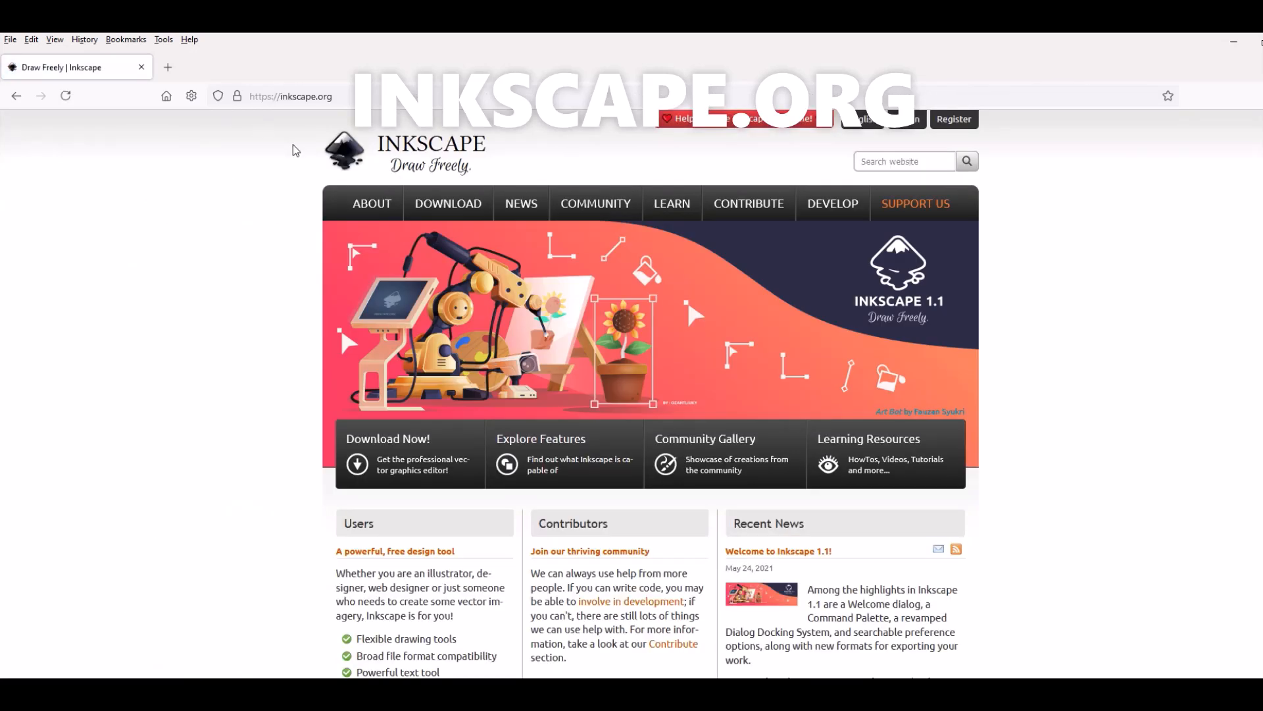
click(448, 204)
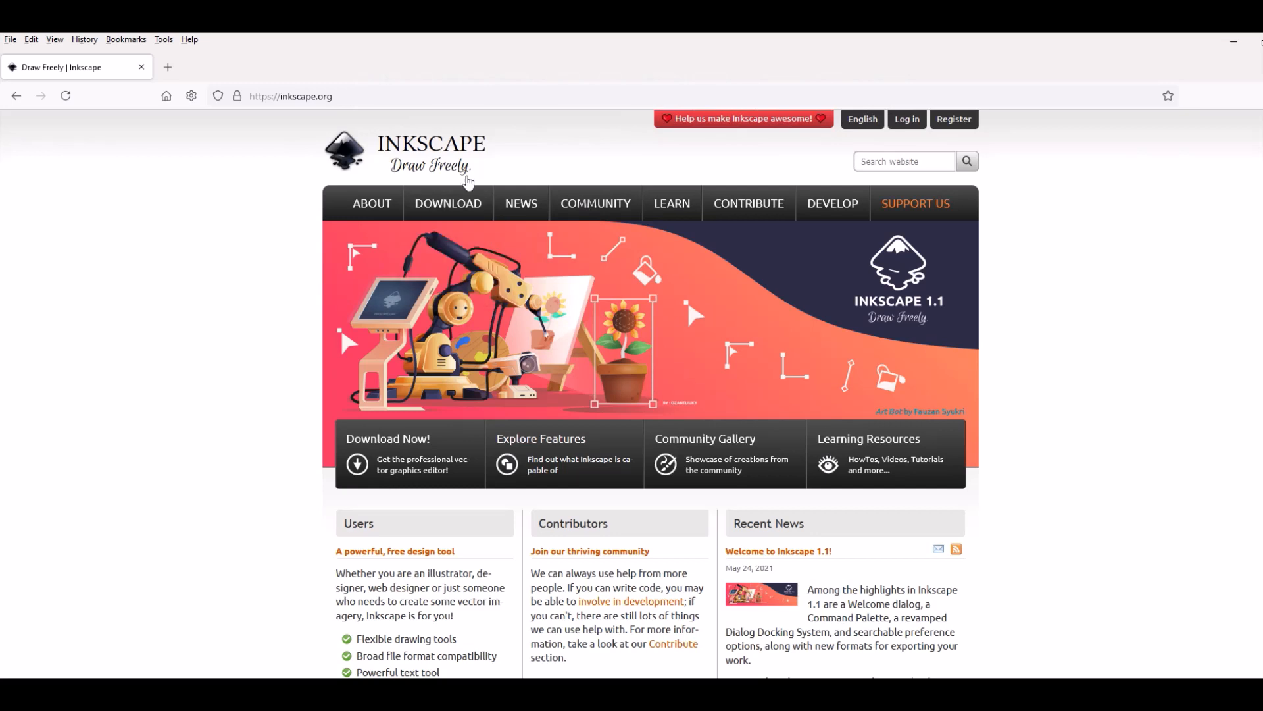
click(448, 203)
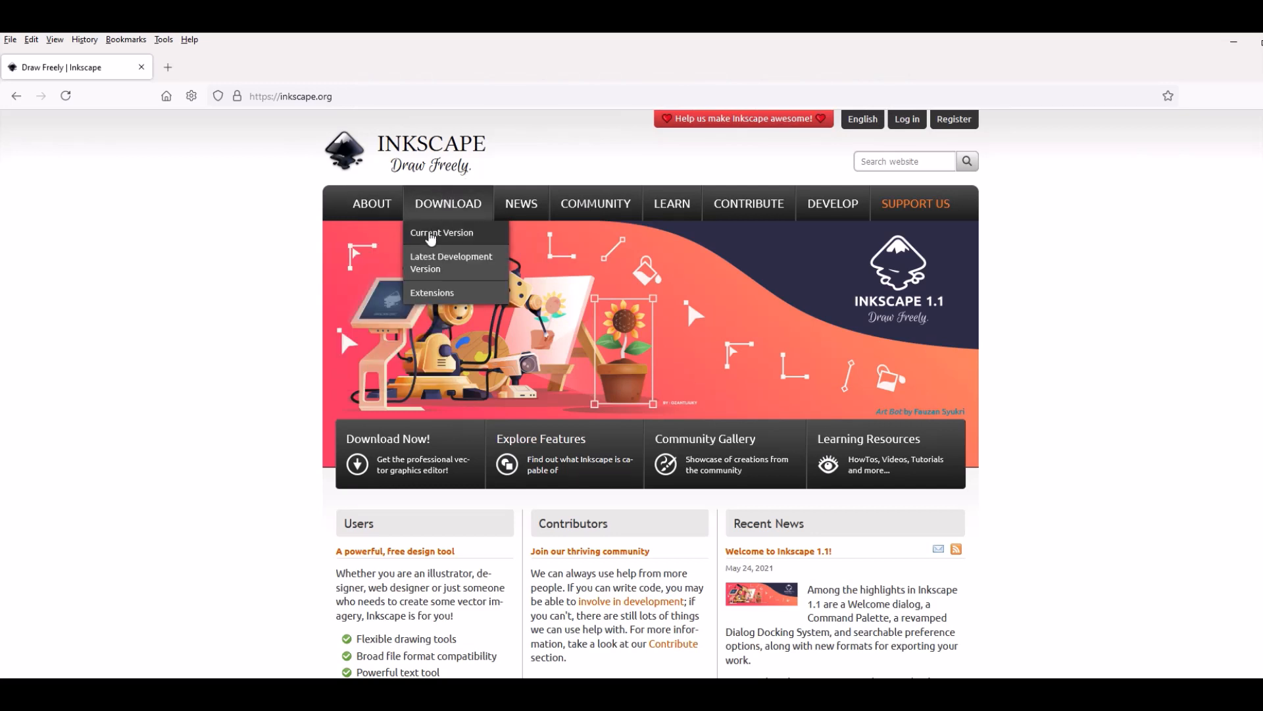
click(441, 233)
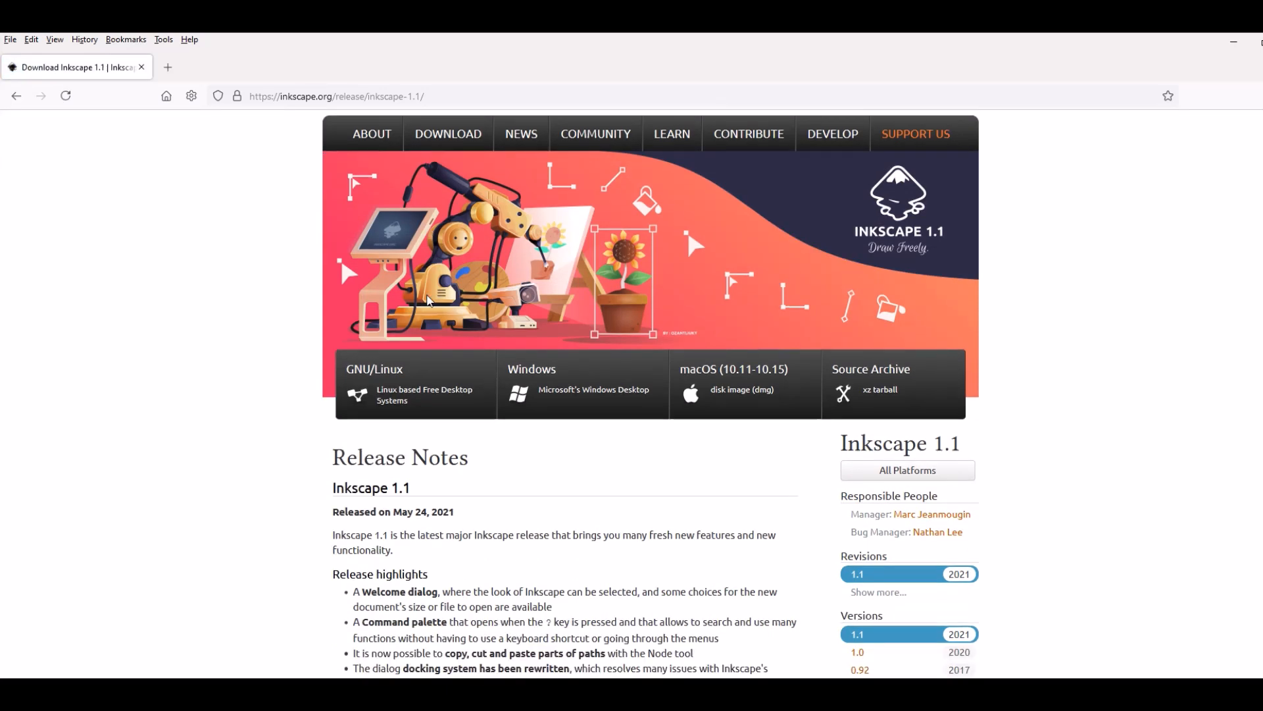
scroll(down, 3)
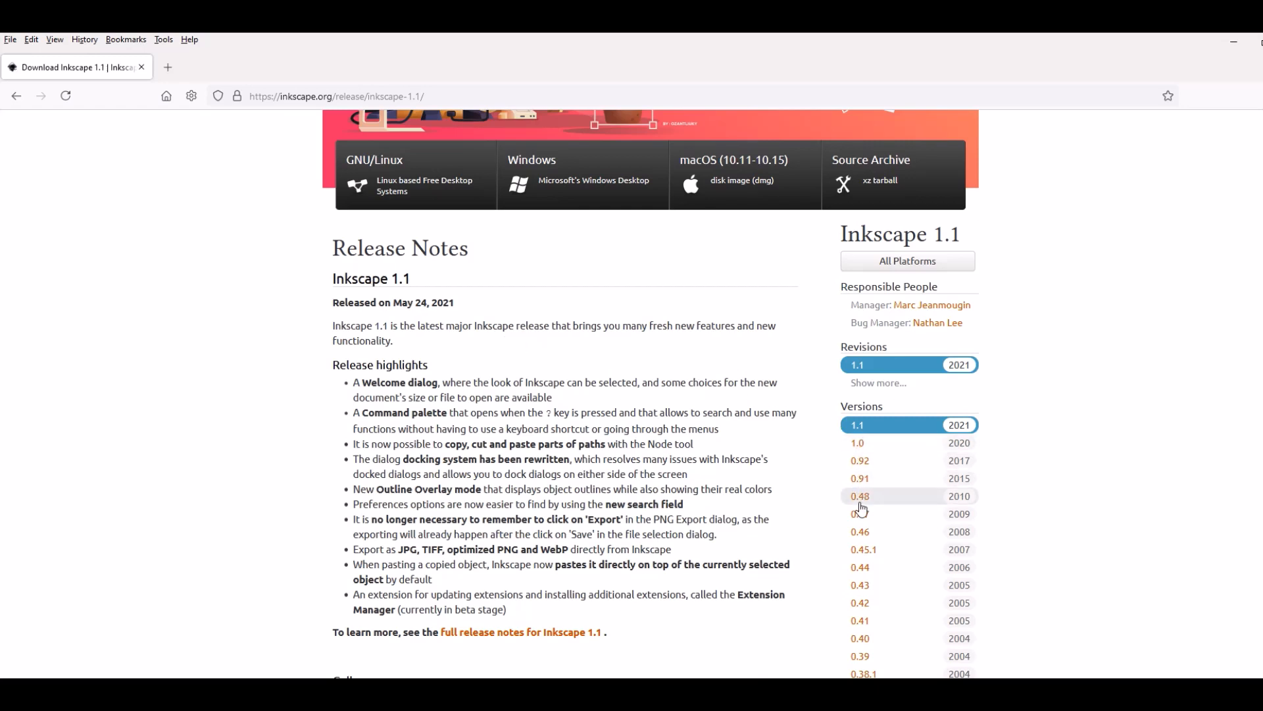
mouse_move(872, 438)
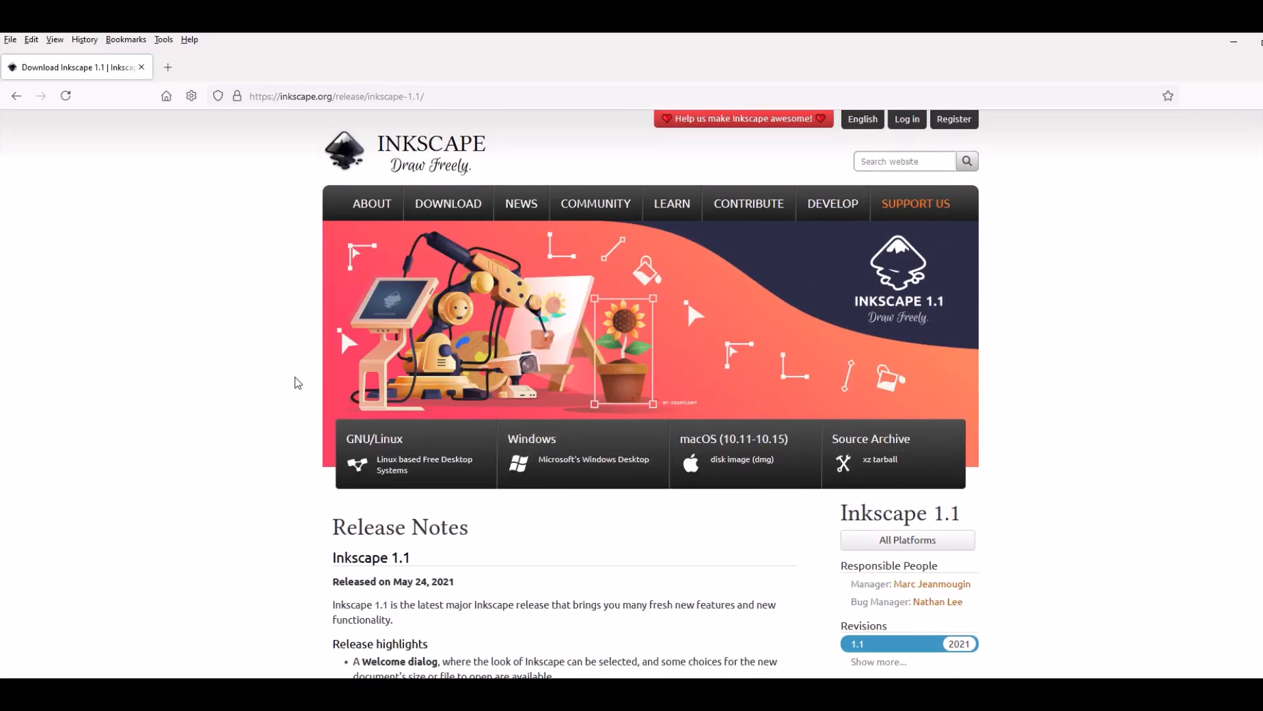
mouse_move(523, 458)
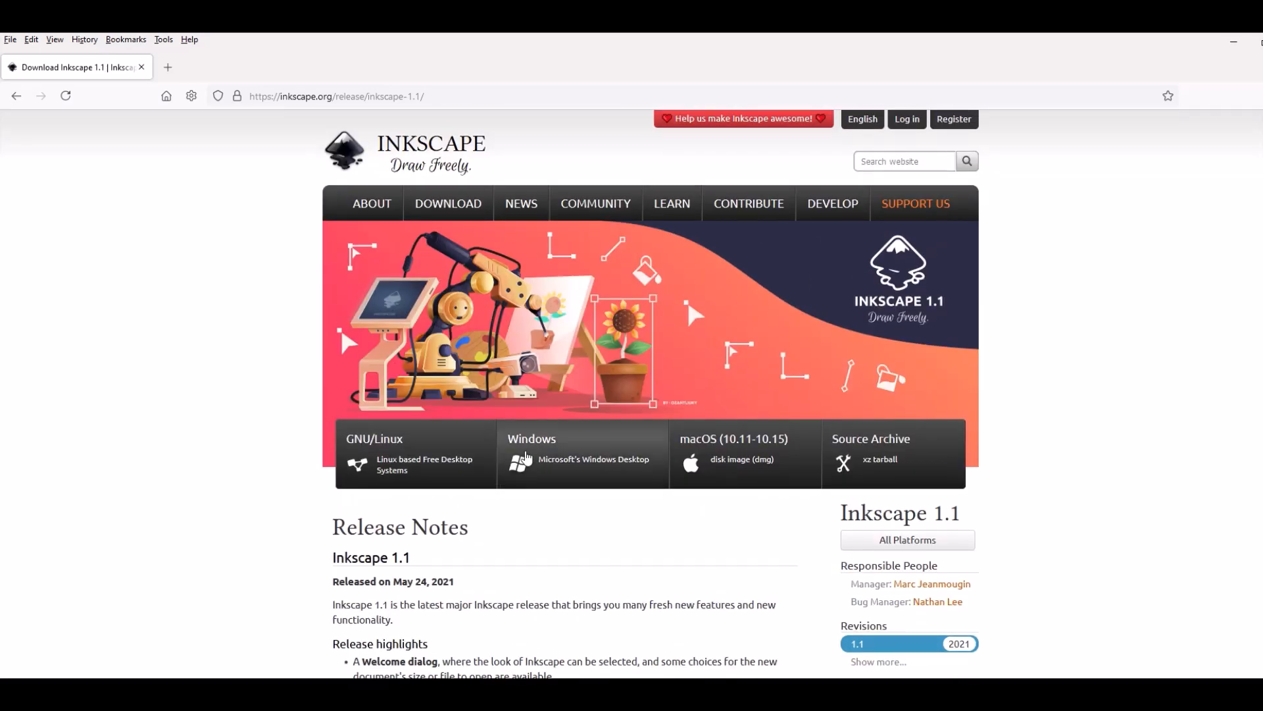
mouse_move(574, 463)
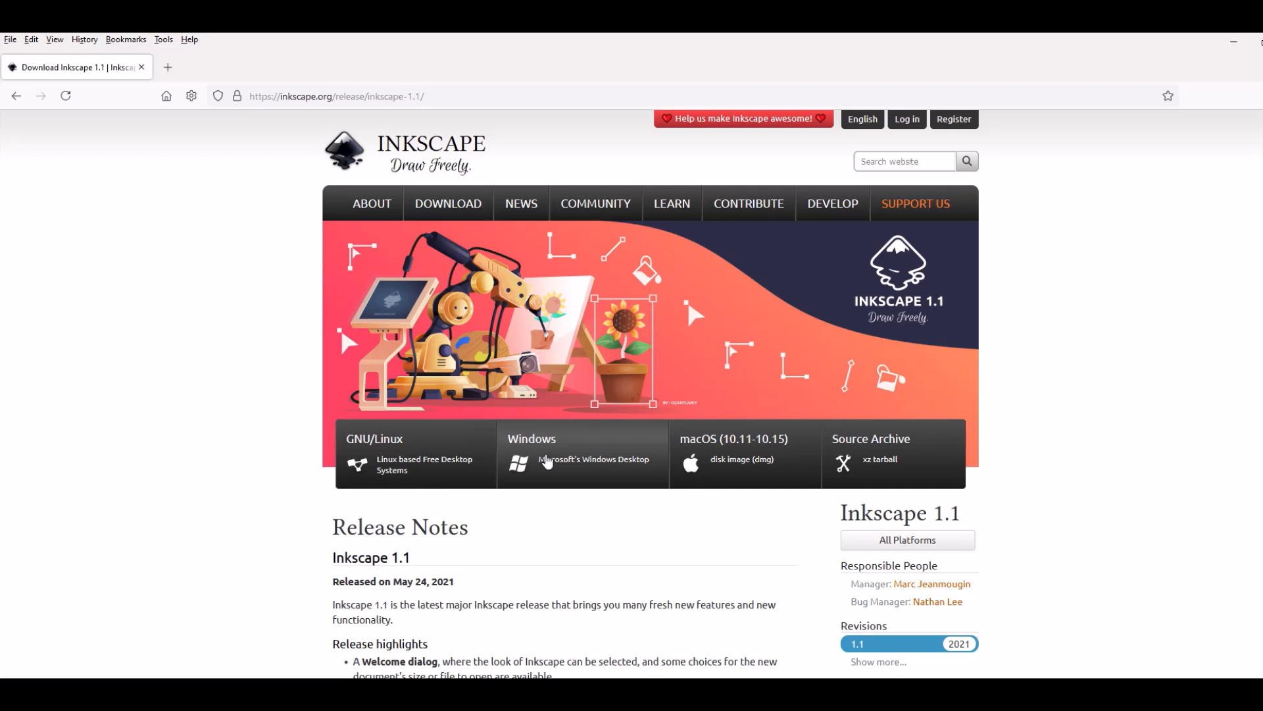
mouse_move(604, 469)
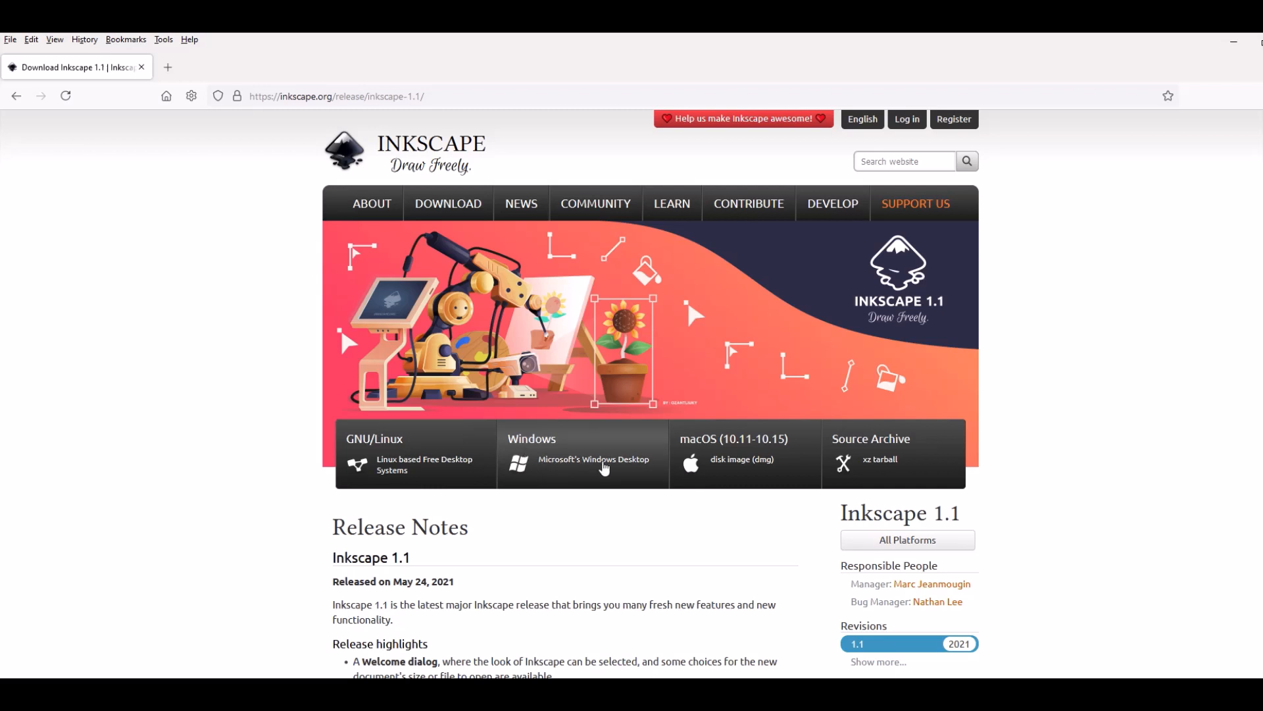
Pick the Windows downloads, then the 64-bit build.
click(582, 452)
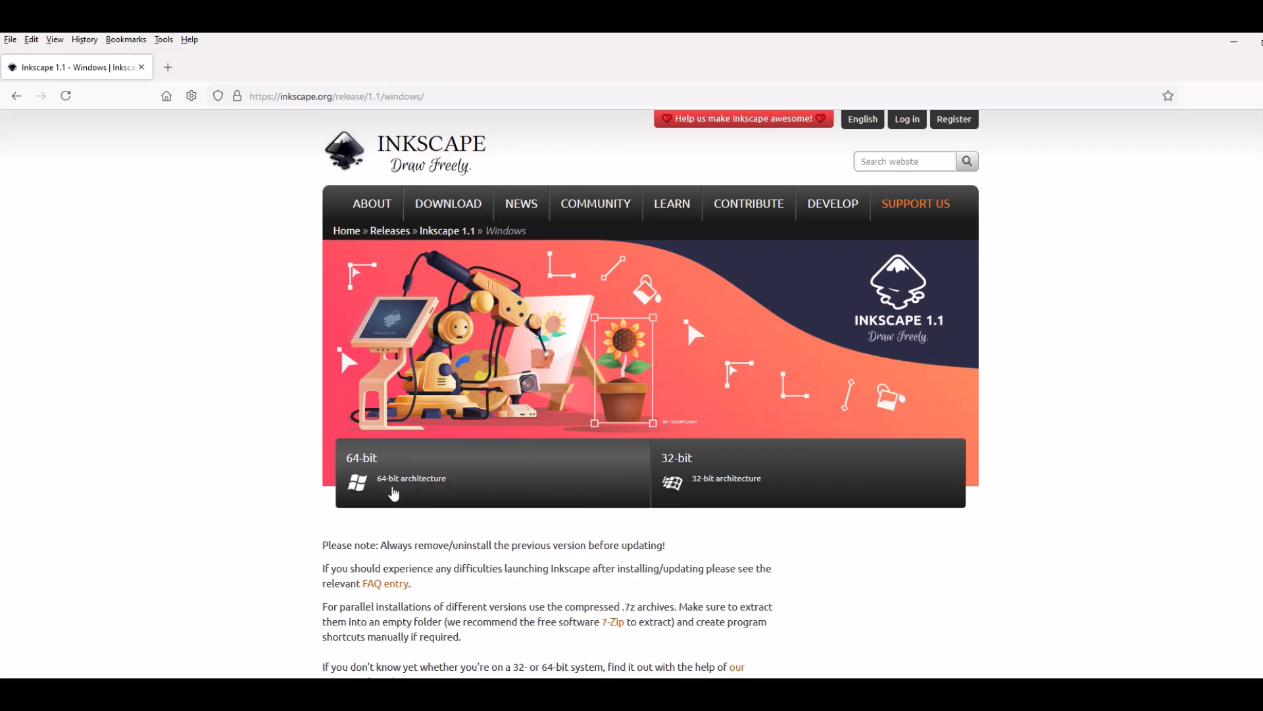
mouse_move(710, 489)
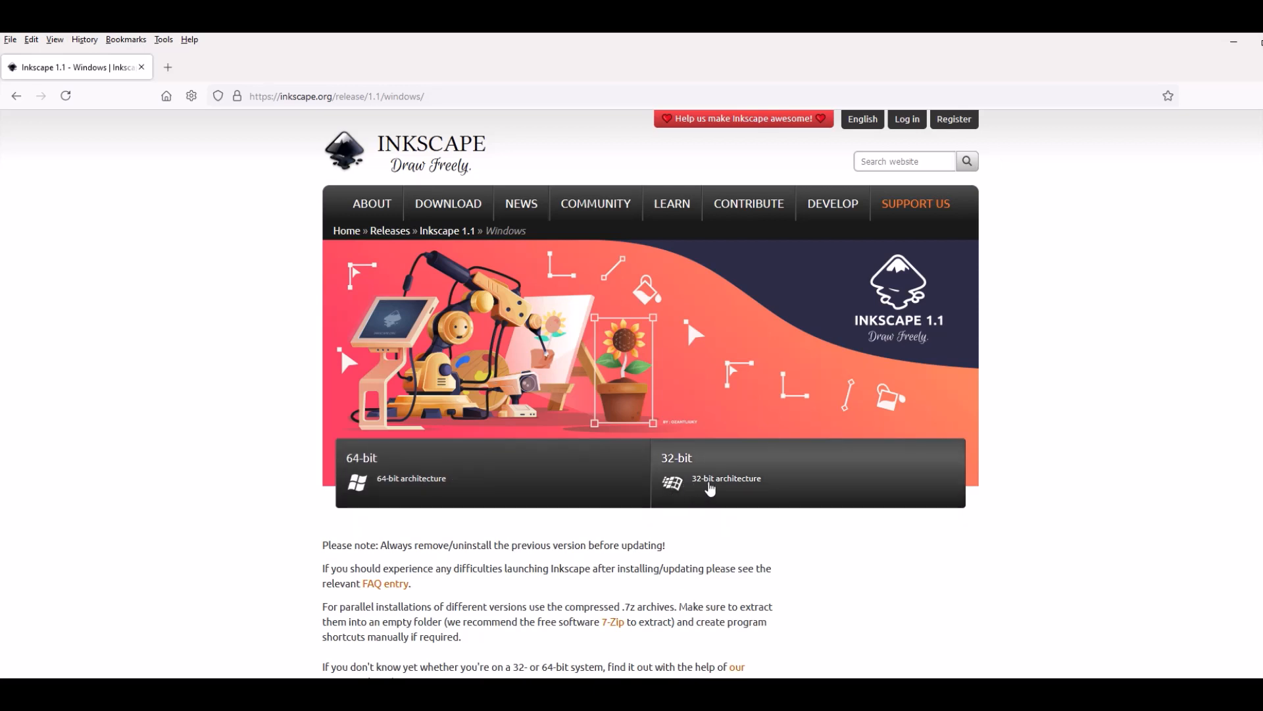
mouse_move(459, 488)
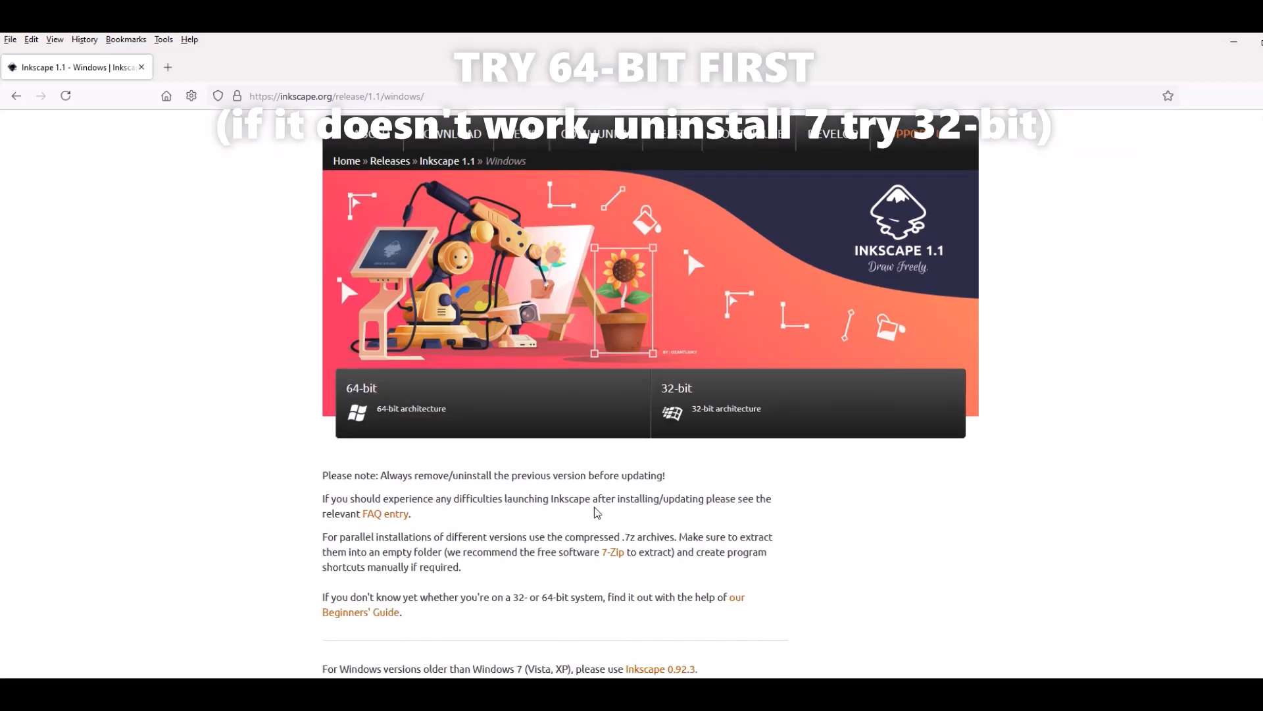
mouse_move(382, 401)
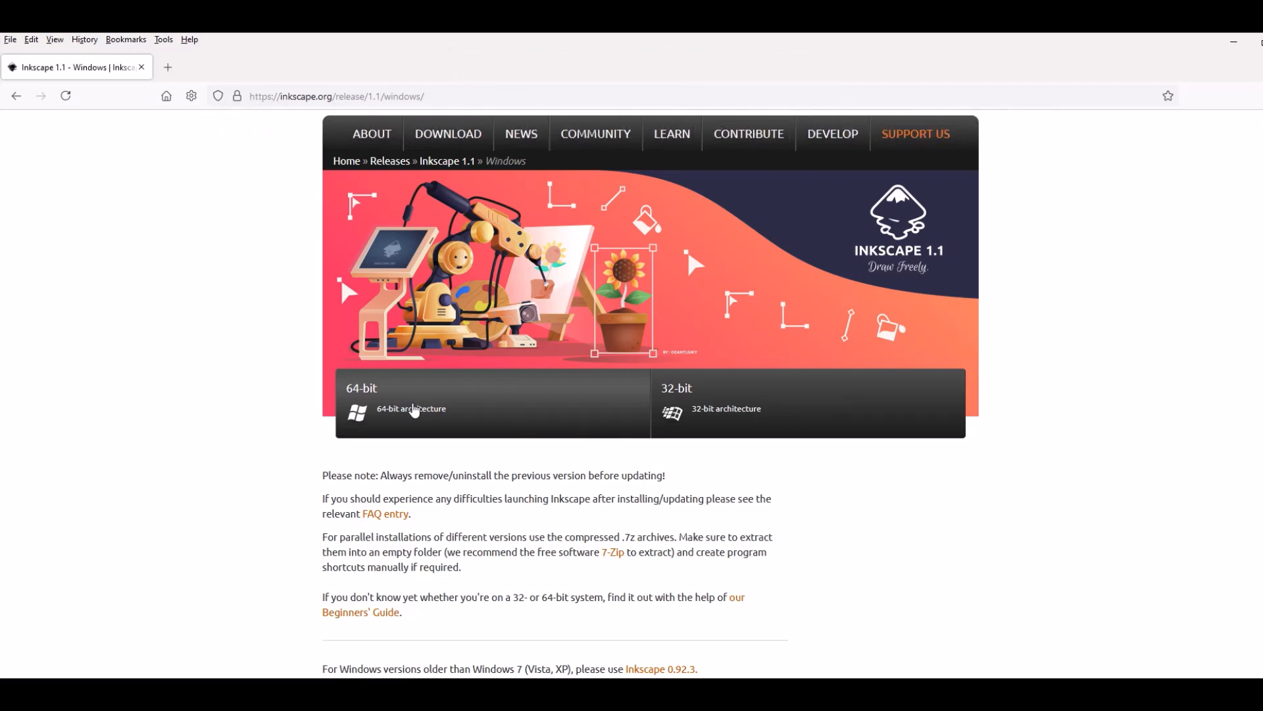
click(413, 409)
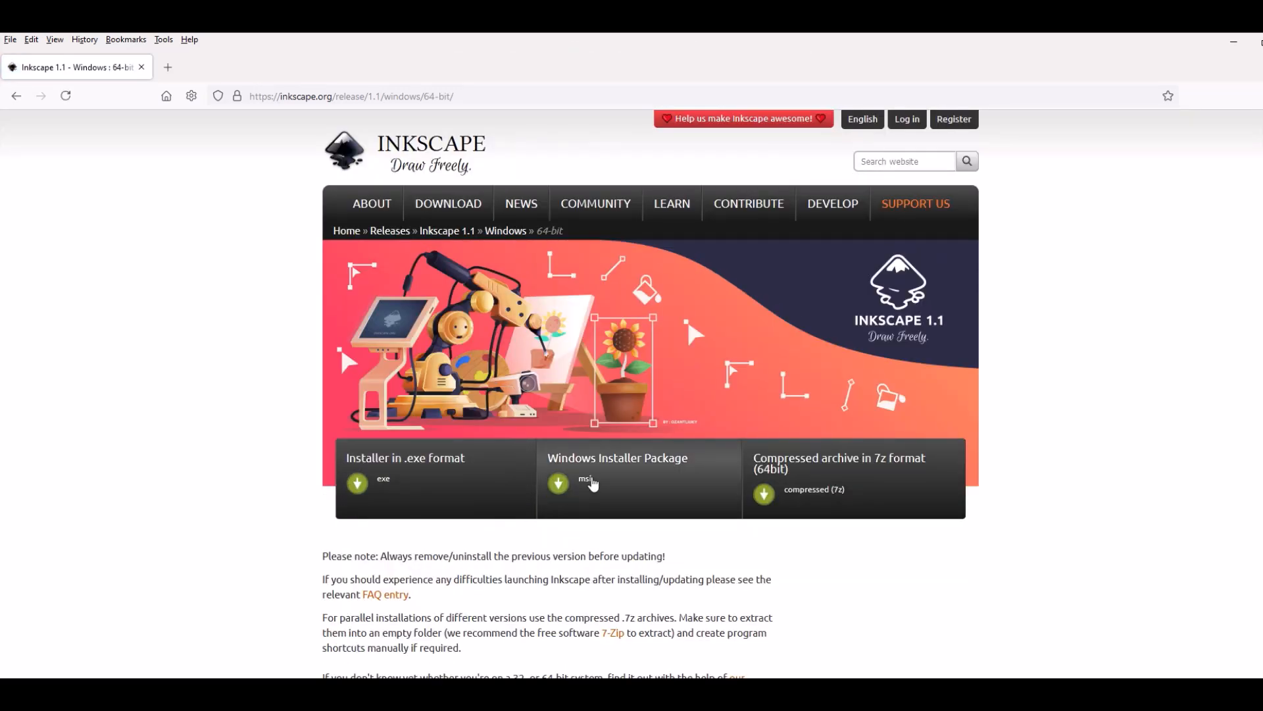
mouse_move(838, 484)
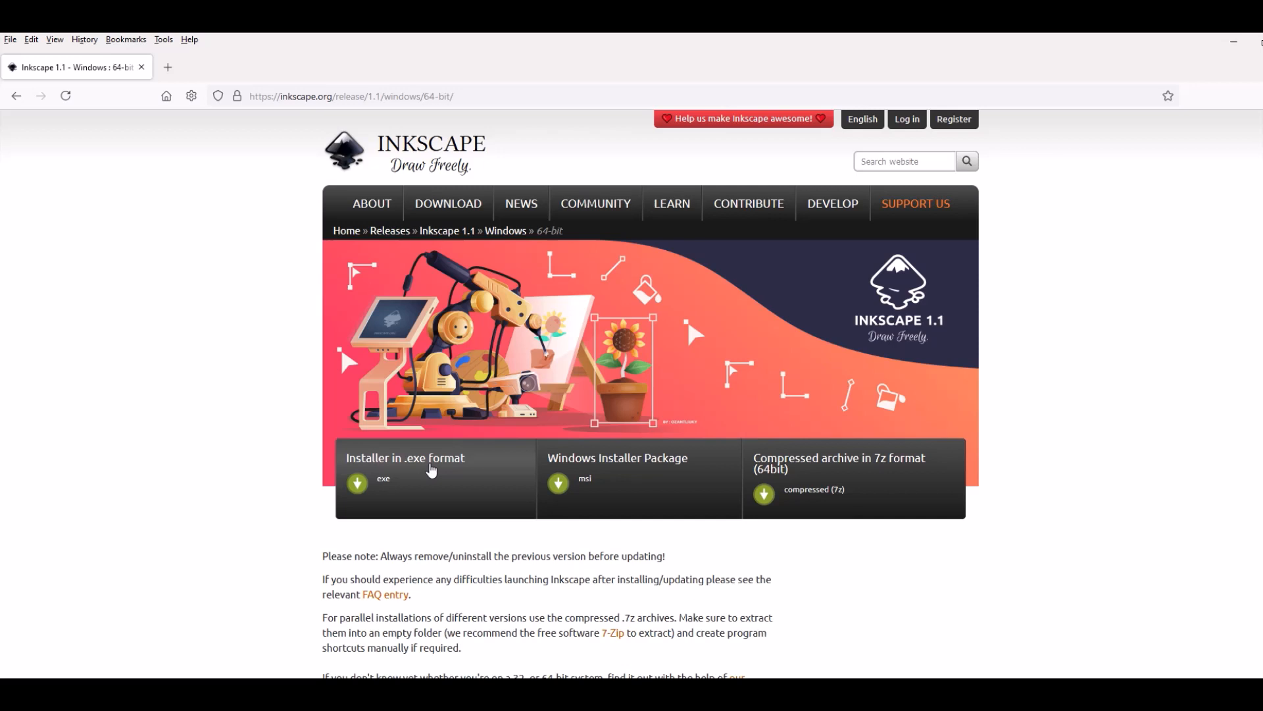
mouse_move(394, 505)
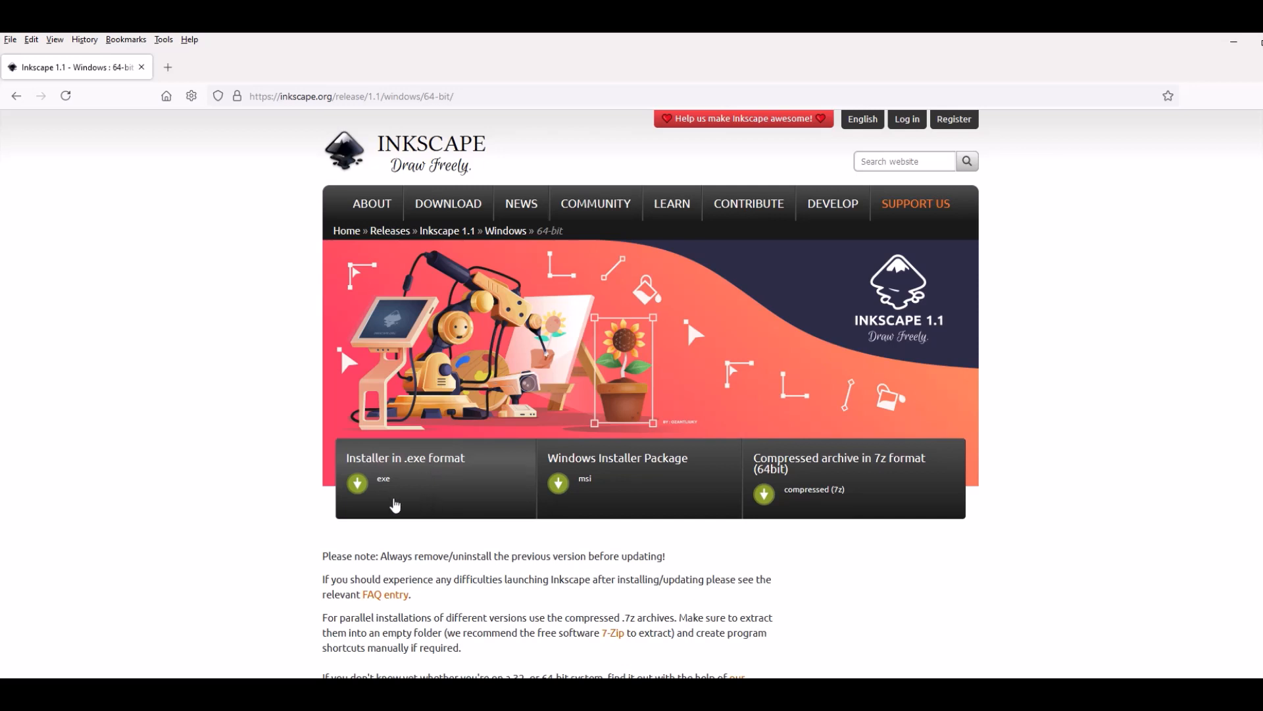
Download the inkscape-1.1-x64 .exe installer and save it into the Zip Folder on drive C.
click(357, 484)
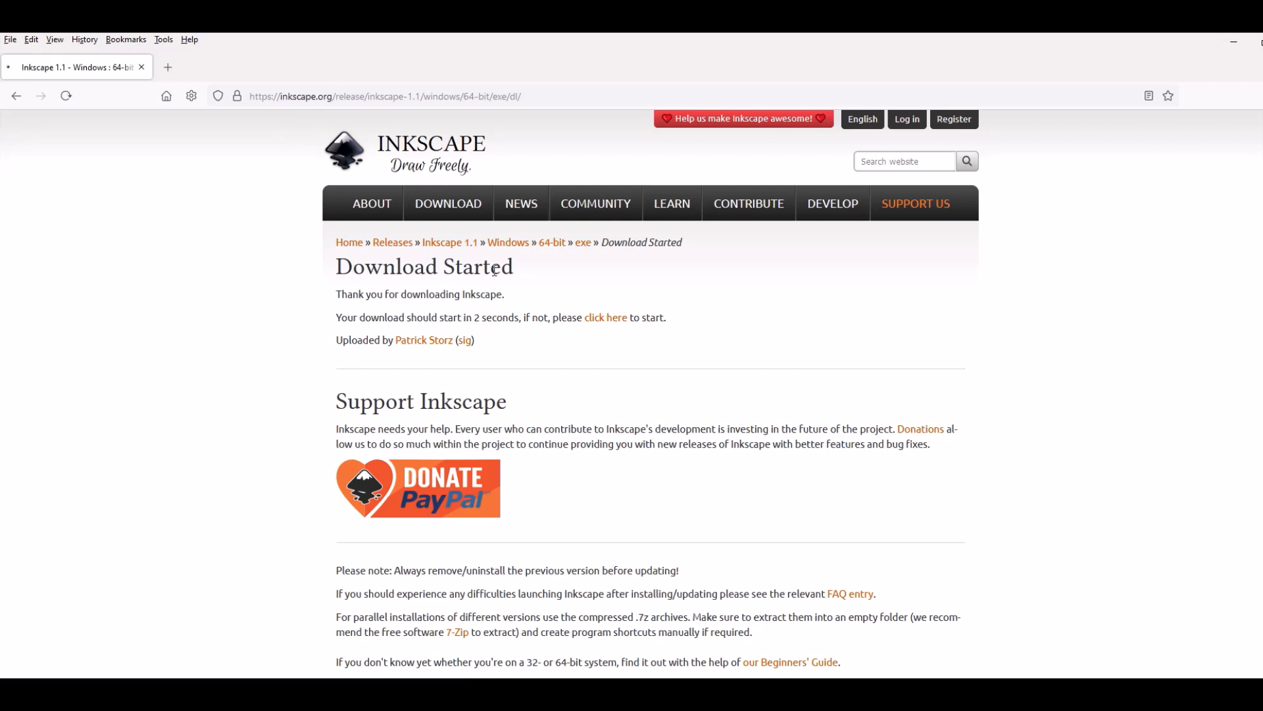
click(605, 317)
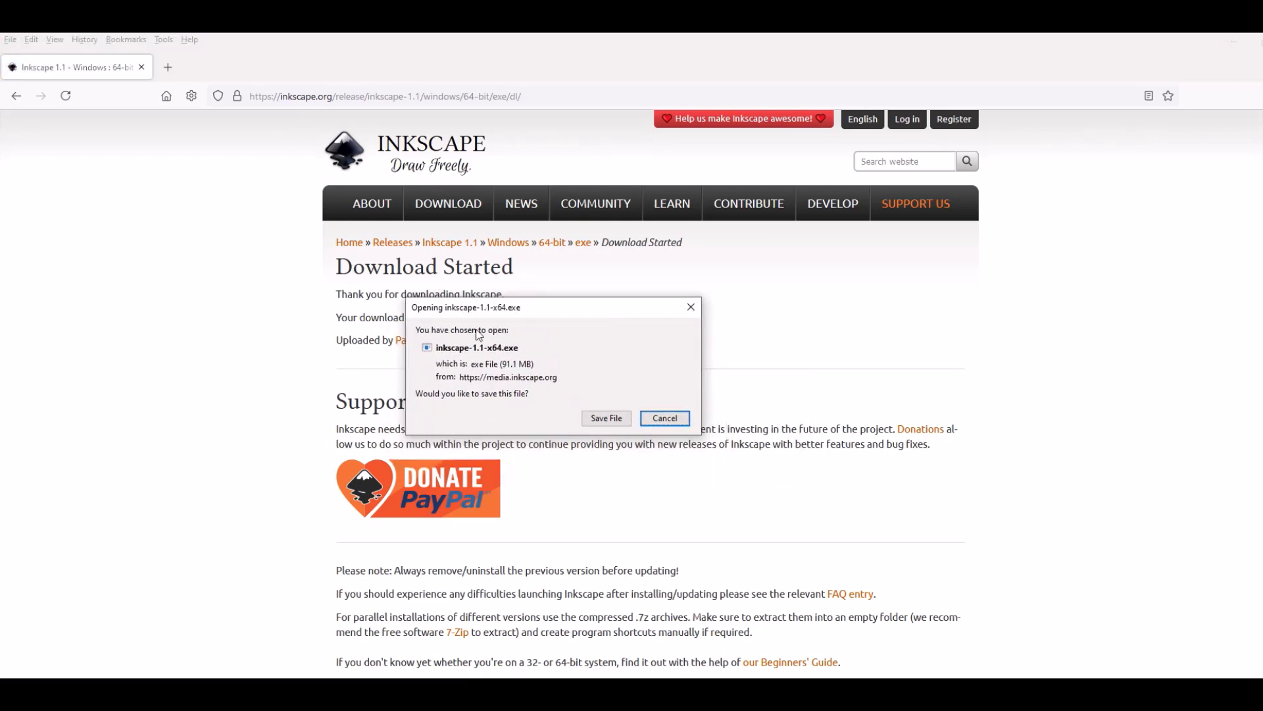
click(664, 417)
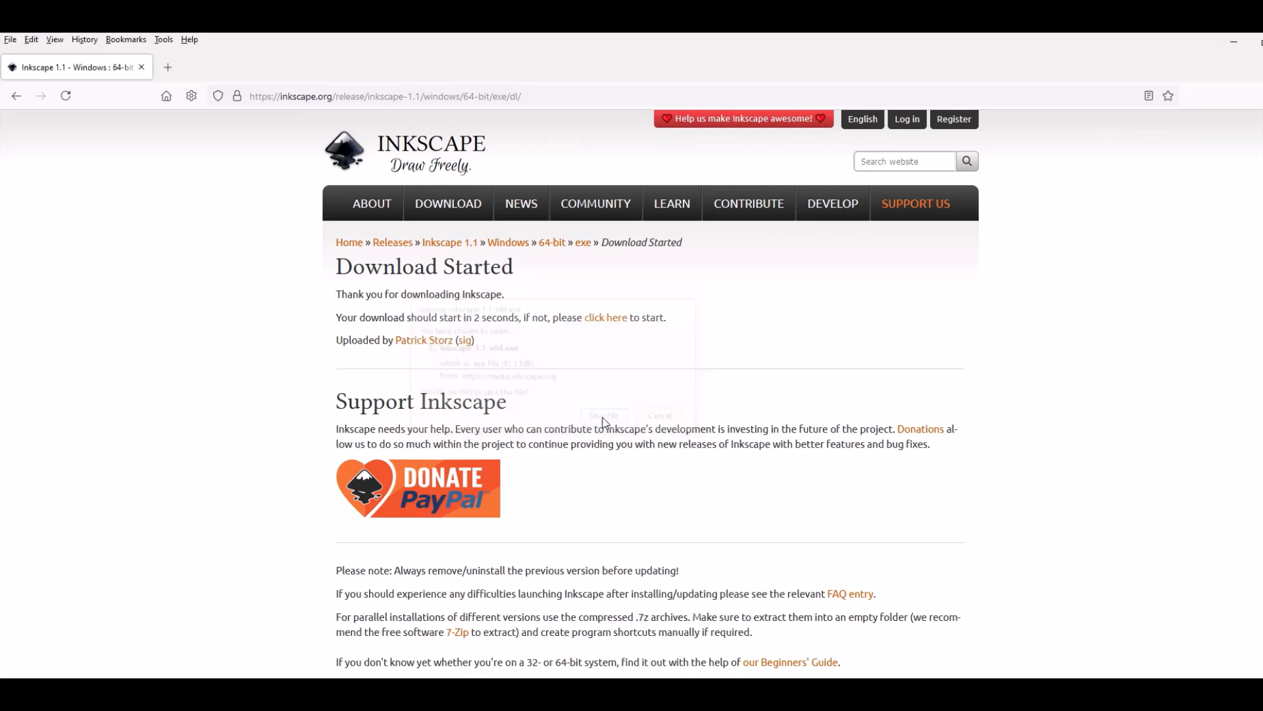
click(602, 415)
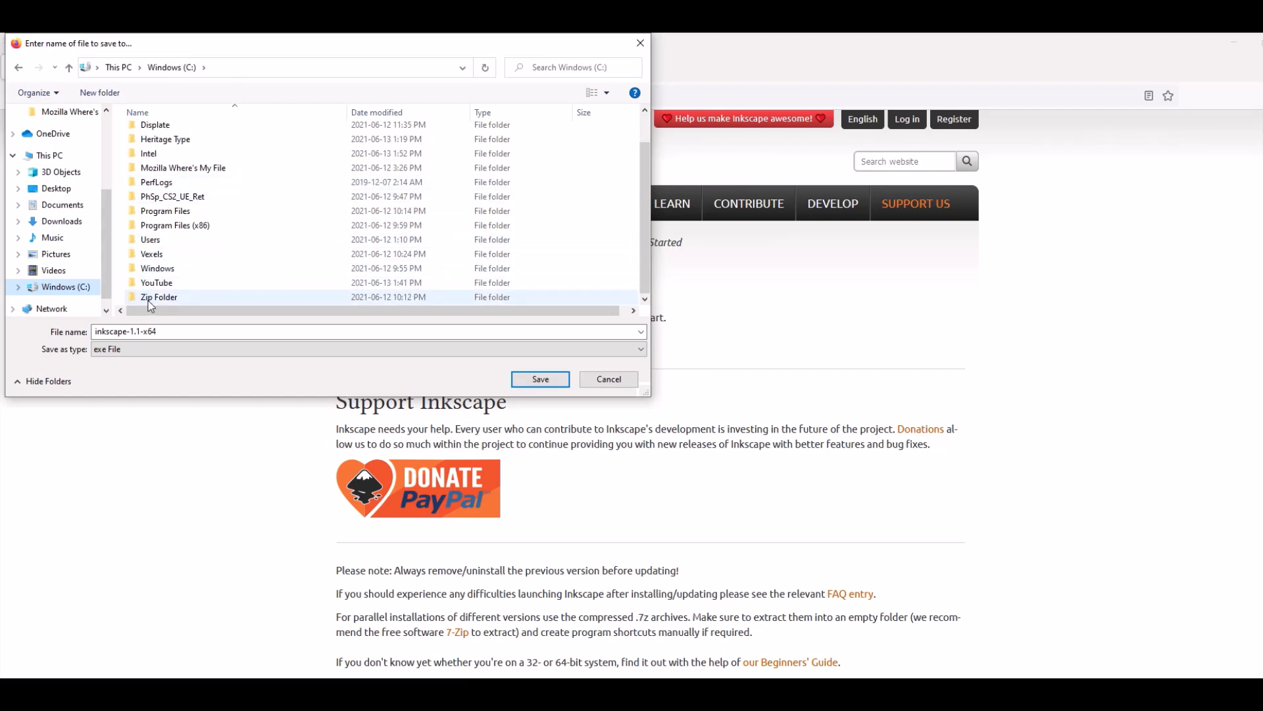
double_click(159, 297)
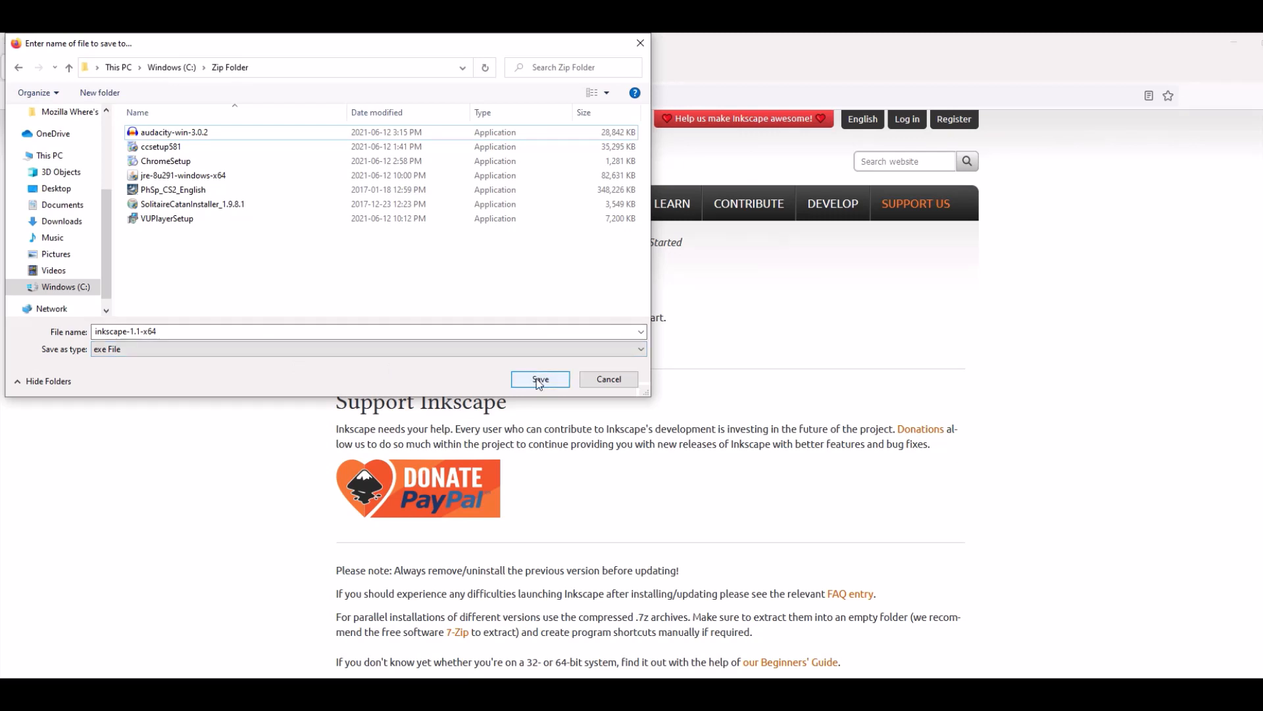
click(539, 379)
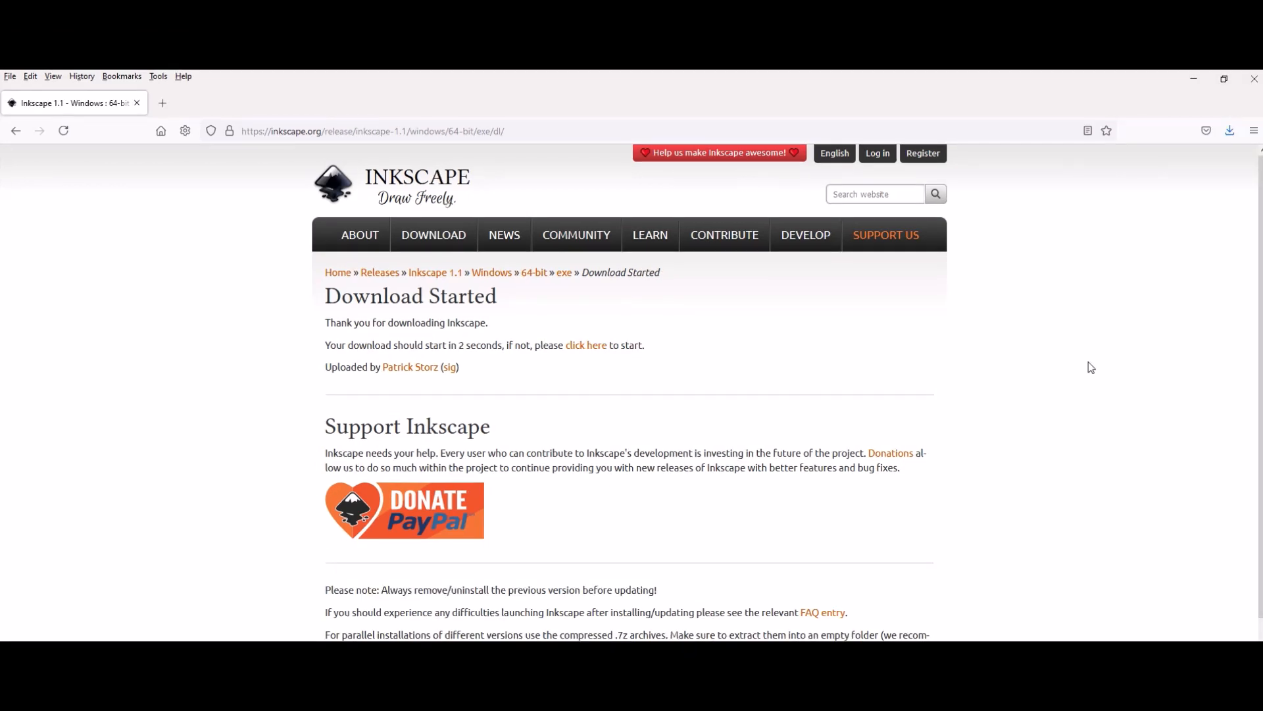
mouse_move(1171, 129)
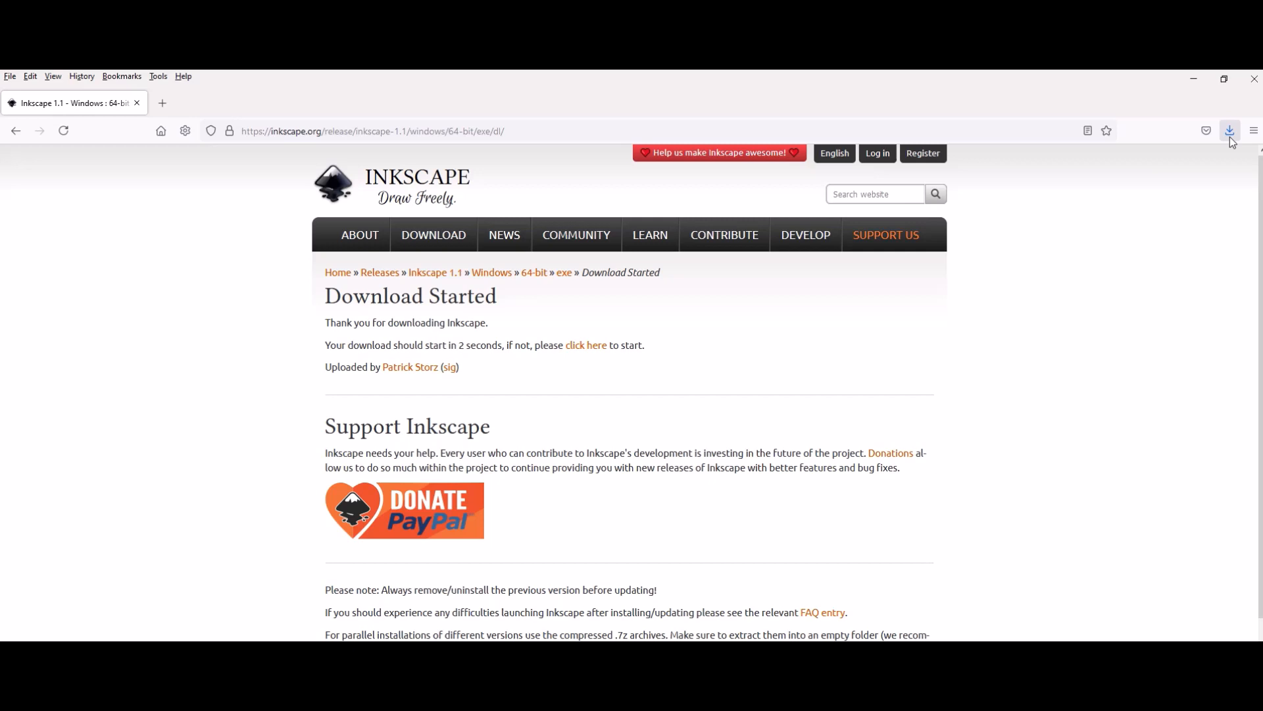
mouse_move(1231, 130)
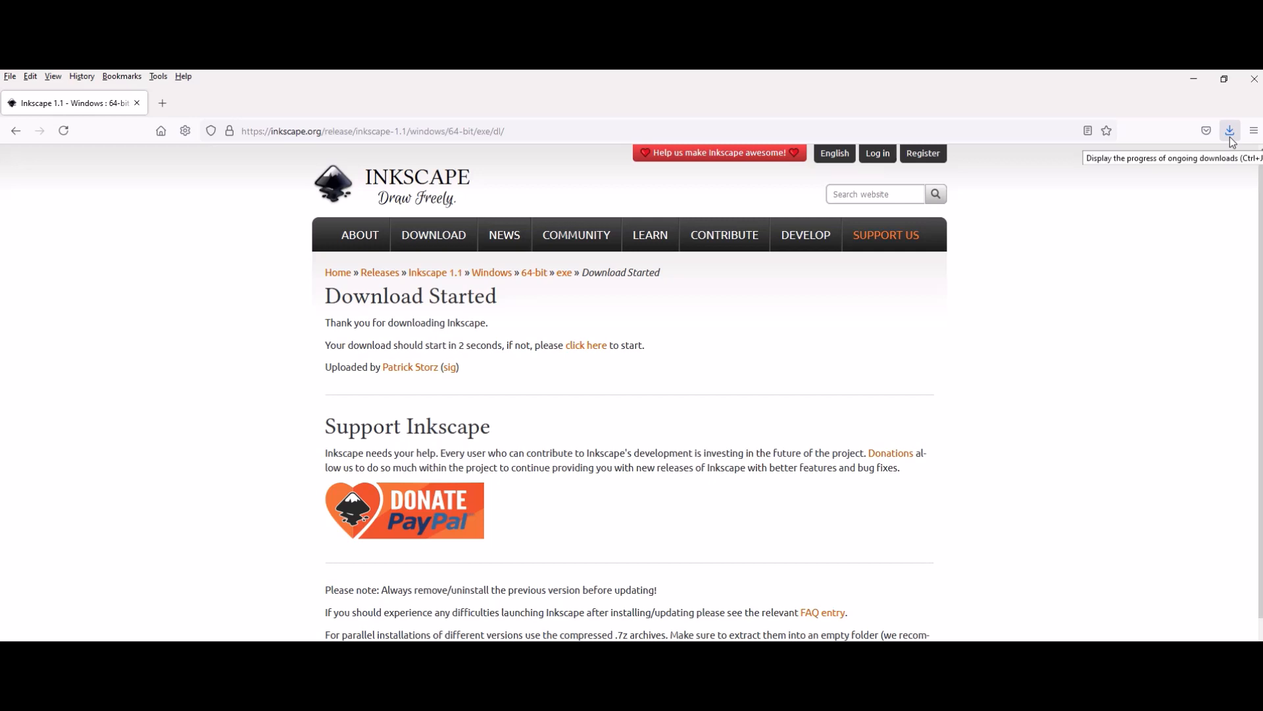
Check the download in Firefox's Downloads panel and open the Zip Folder holding inkscape-1.1-x64.
click(1230, 130)
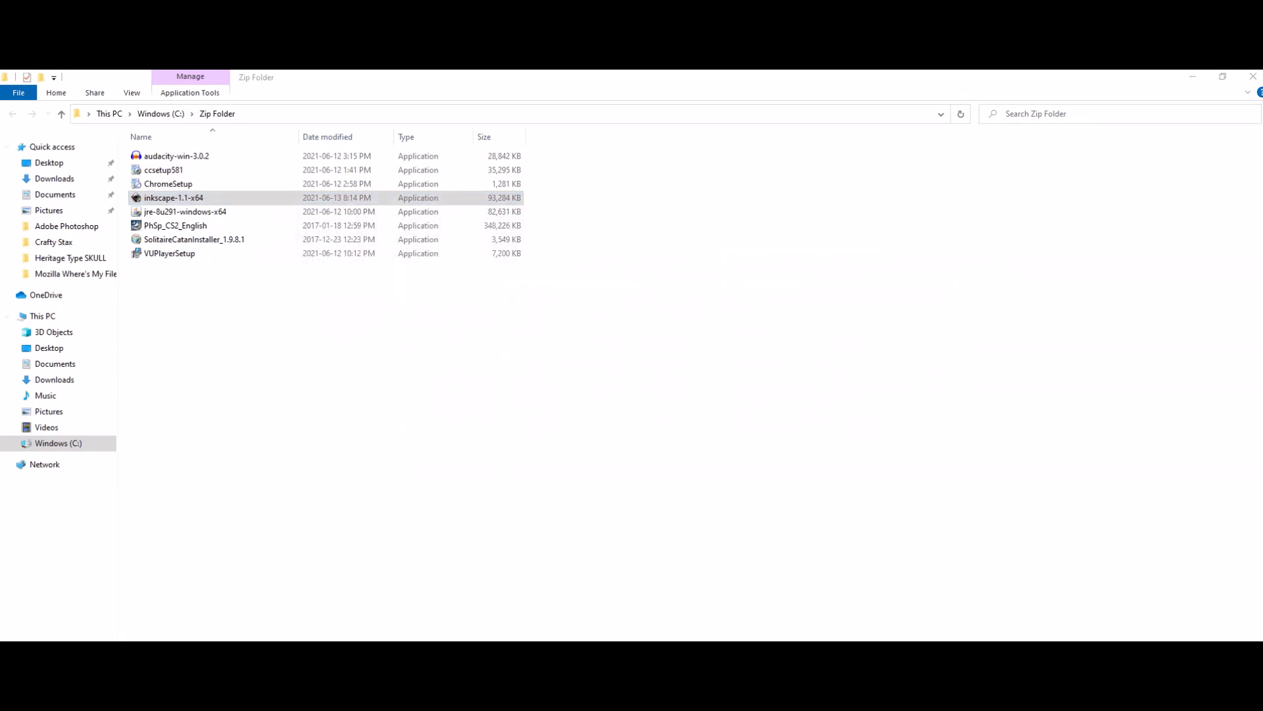
Run inkscape-1.1-x64 and advance past the setup welcome page.
double_click(173, 197)
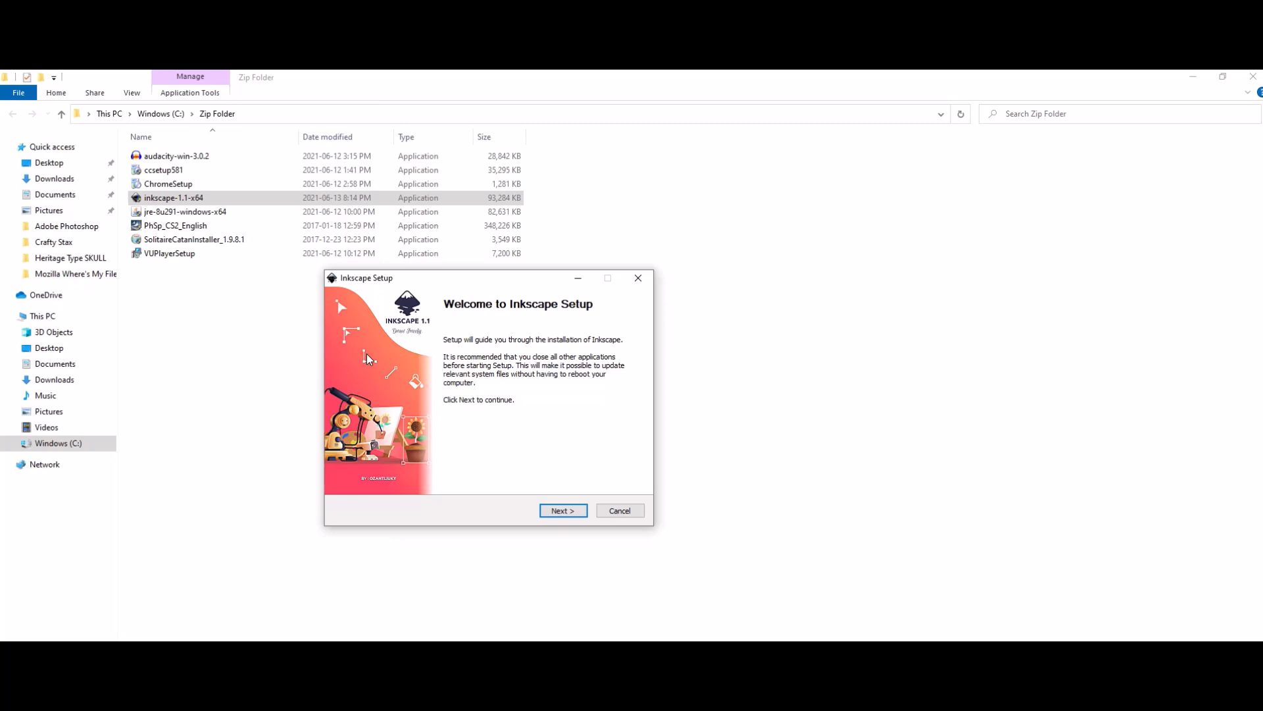
mouse_move(455, 430)
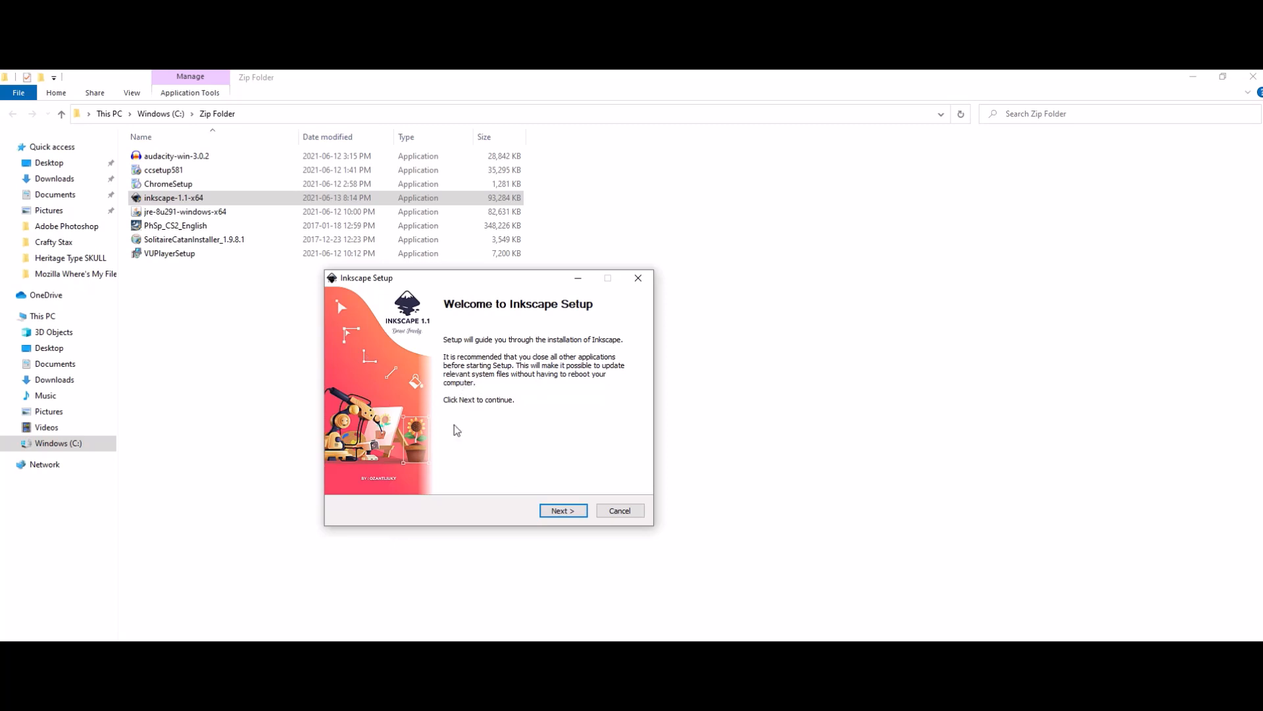
click(563, 510)
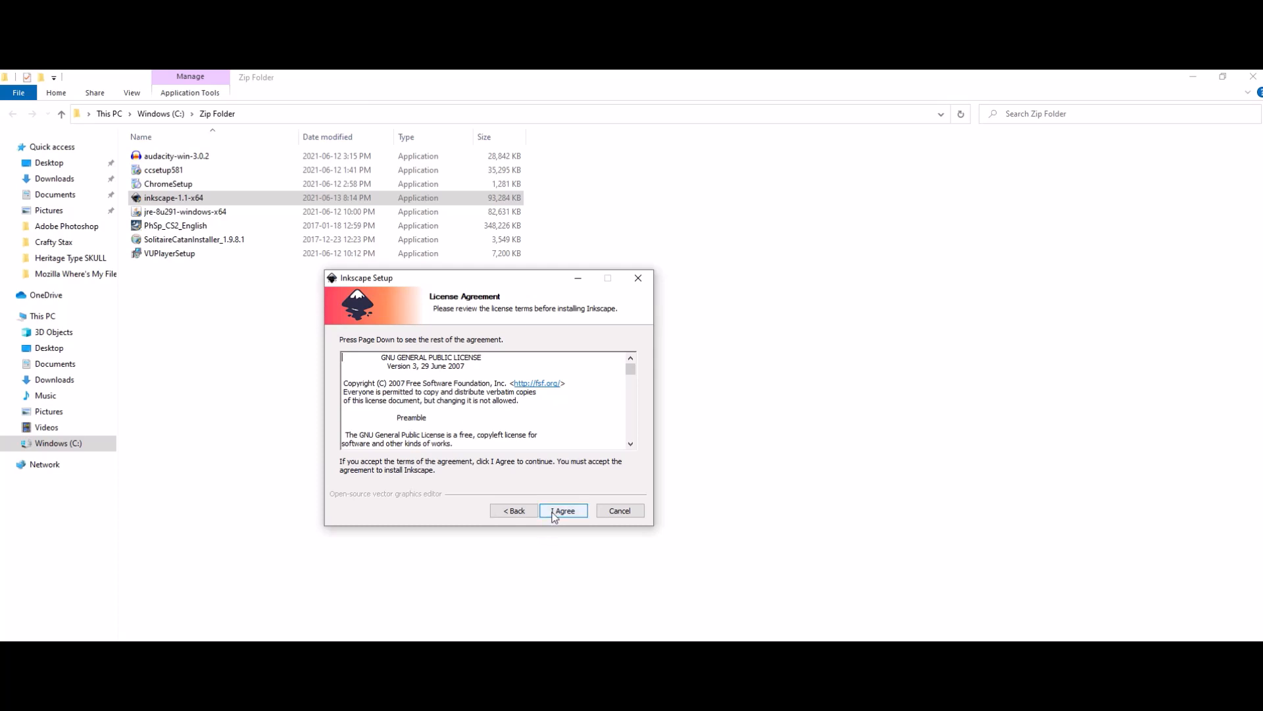
Accept the GPL license, enable the desktop icon, and keep default install and Start Menu folders.
click(563, 510)
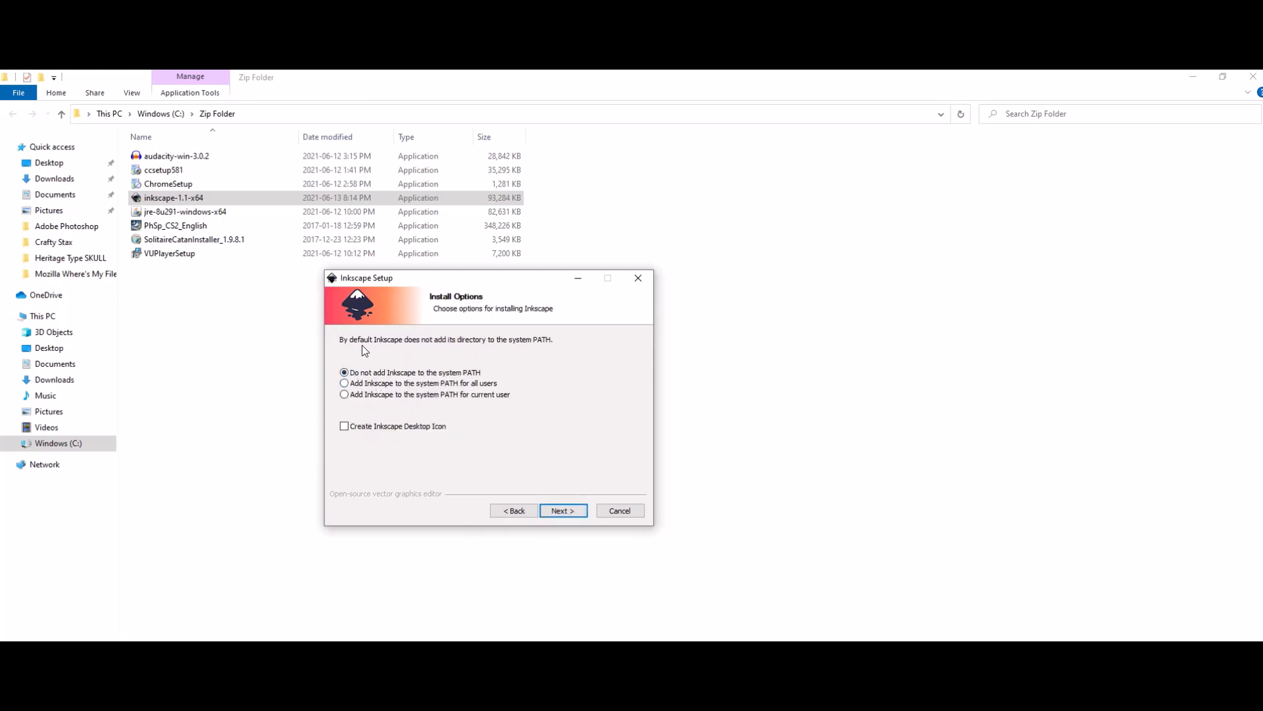
mouse_move(504, 351)
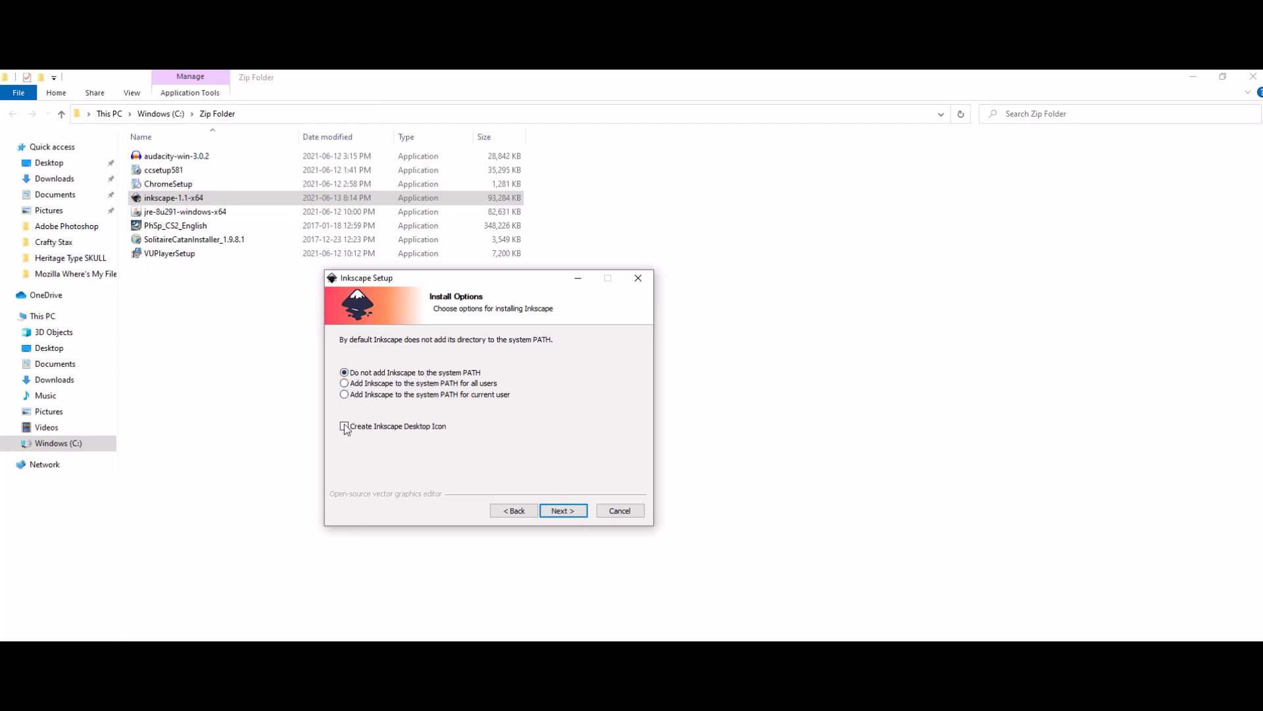
click(344, 425)
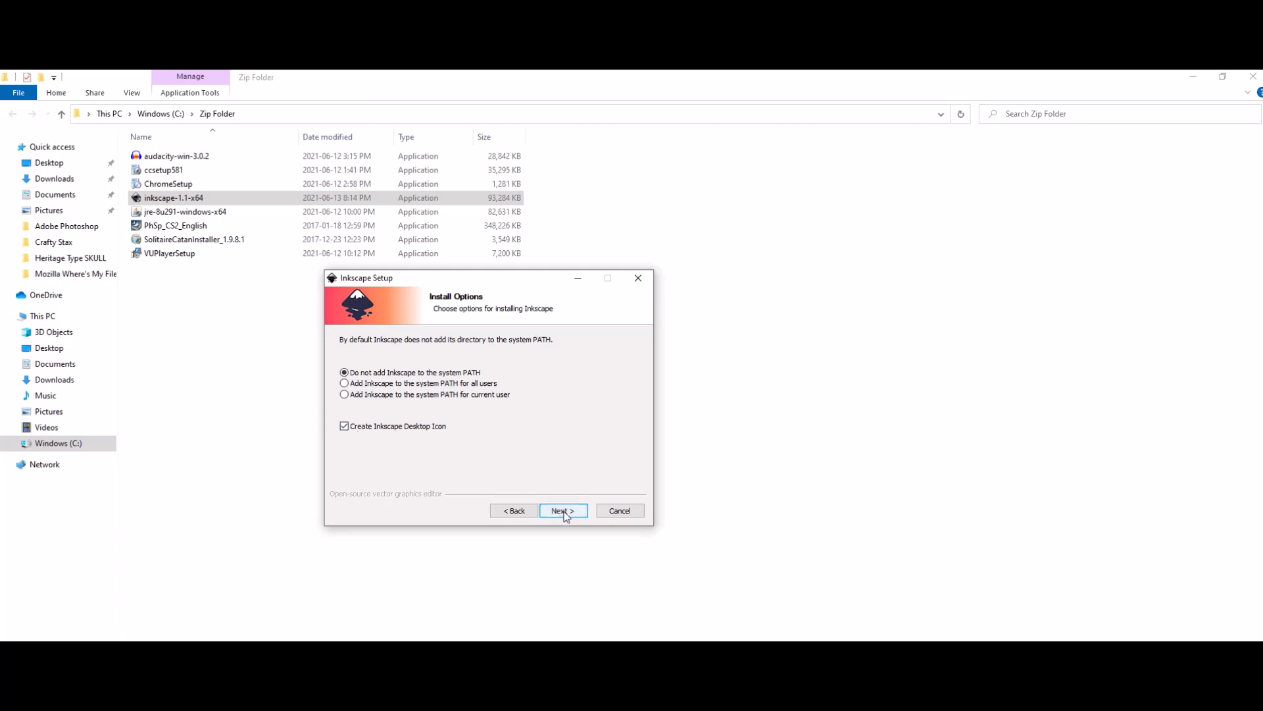
click(562, 510)
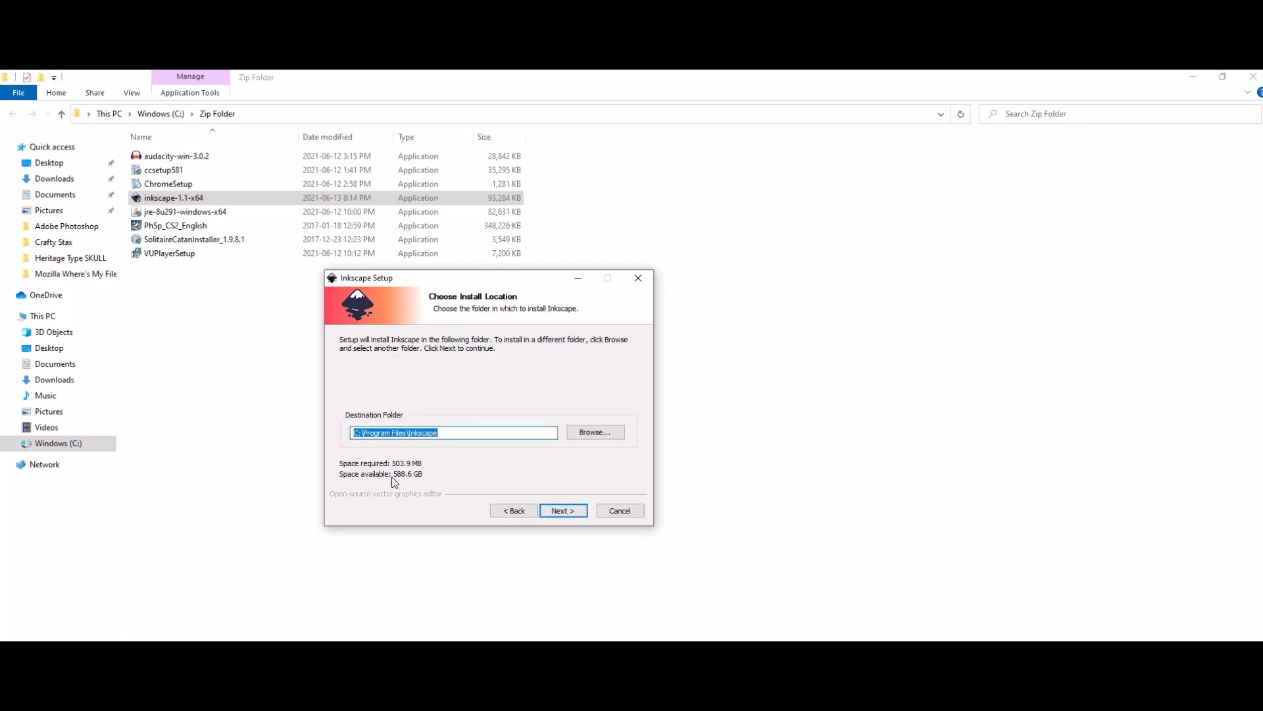
mouse_move(403, 487)
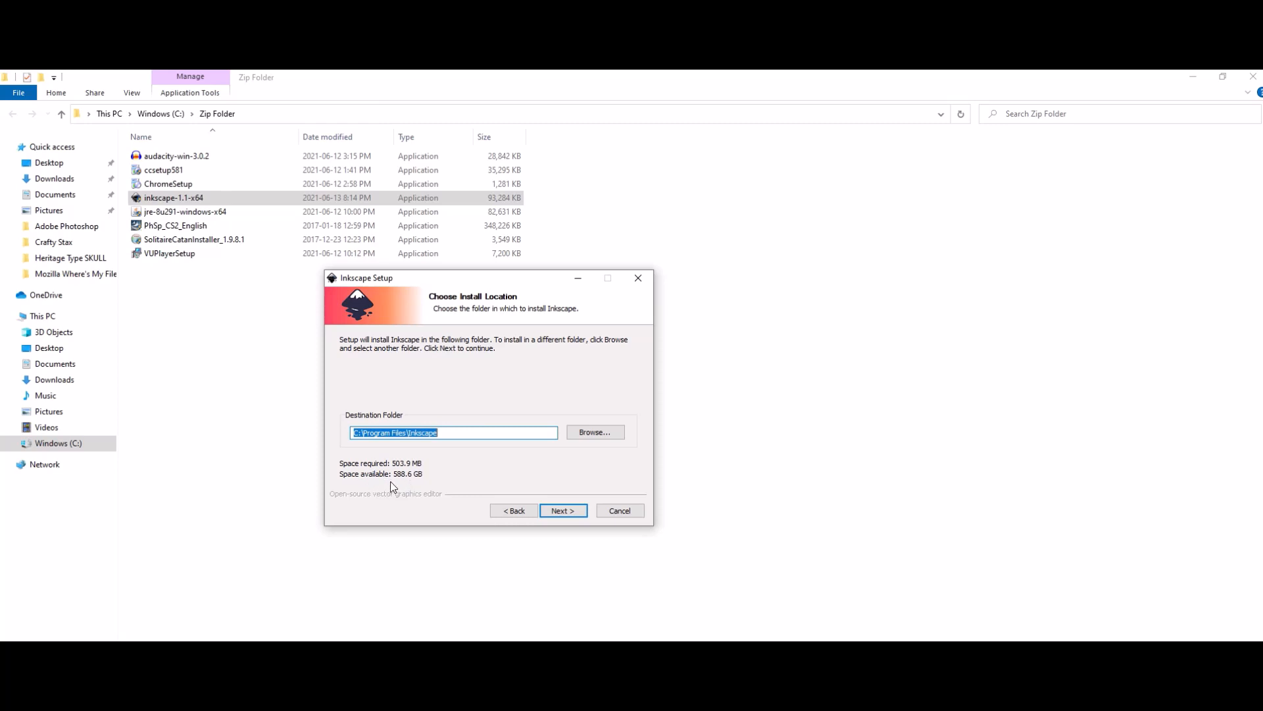
click(563, 510)
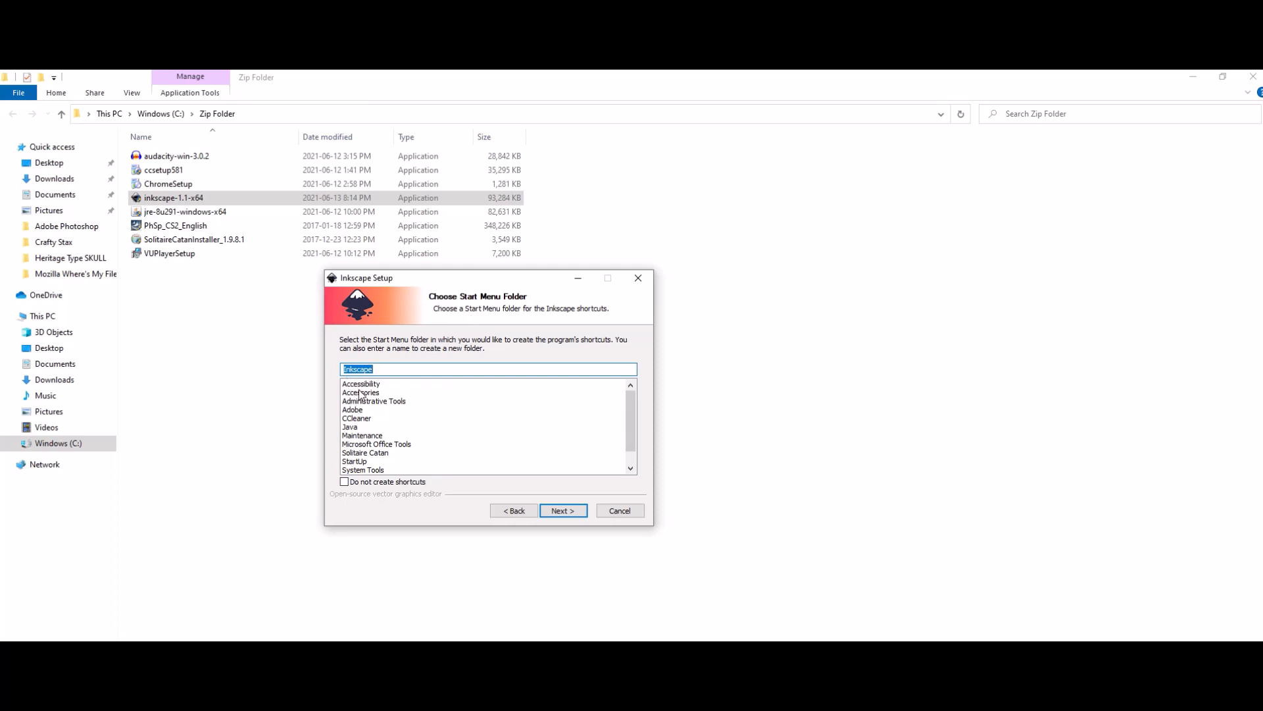
mouse_move(435, 458)
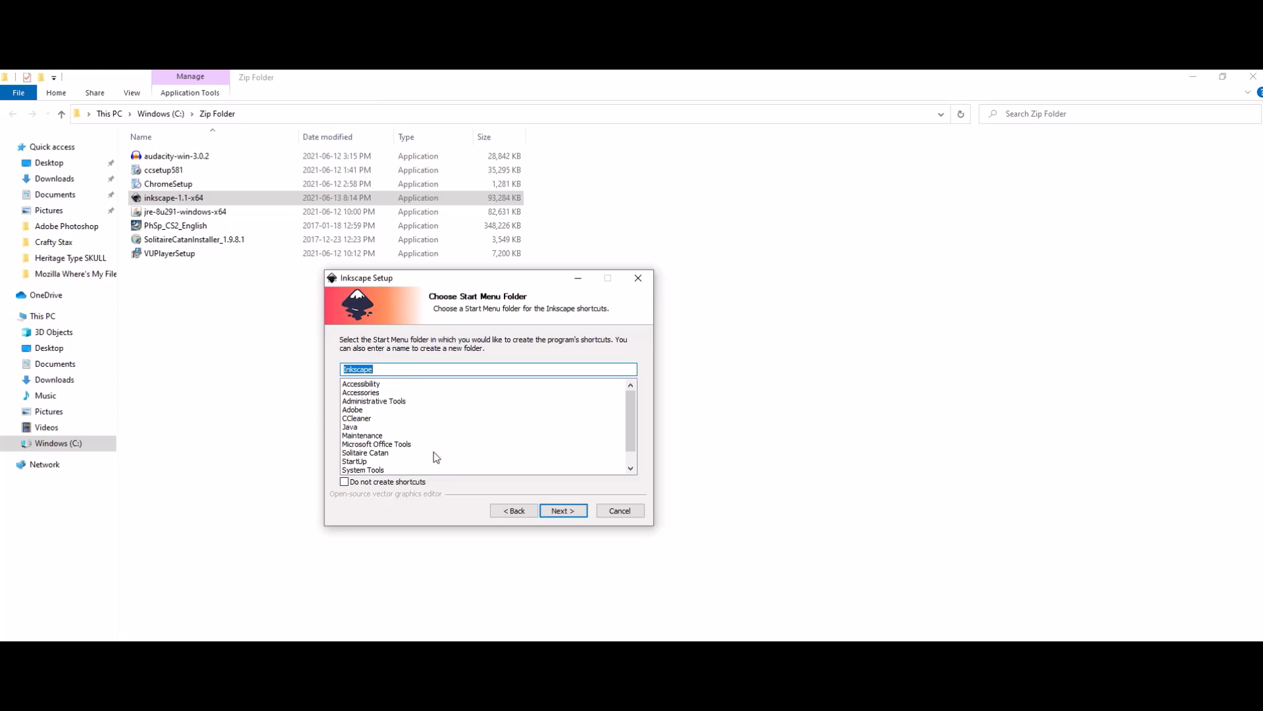
click(563, 510)
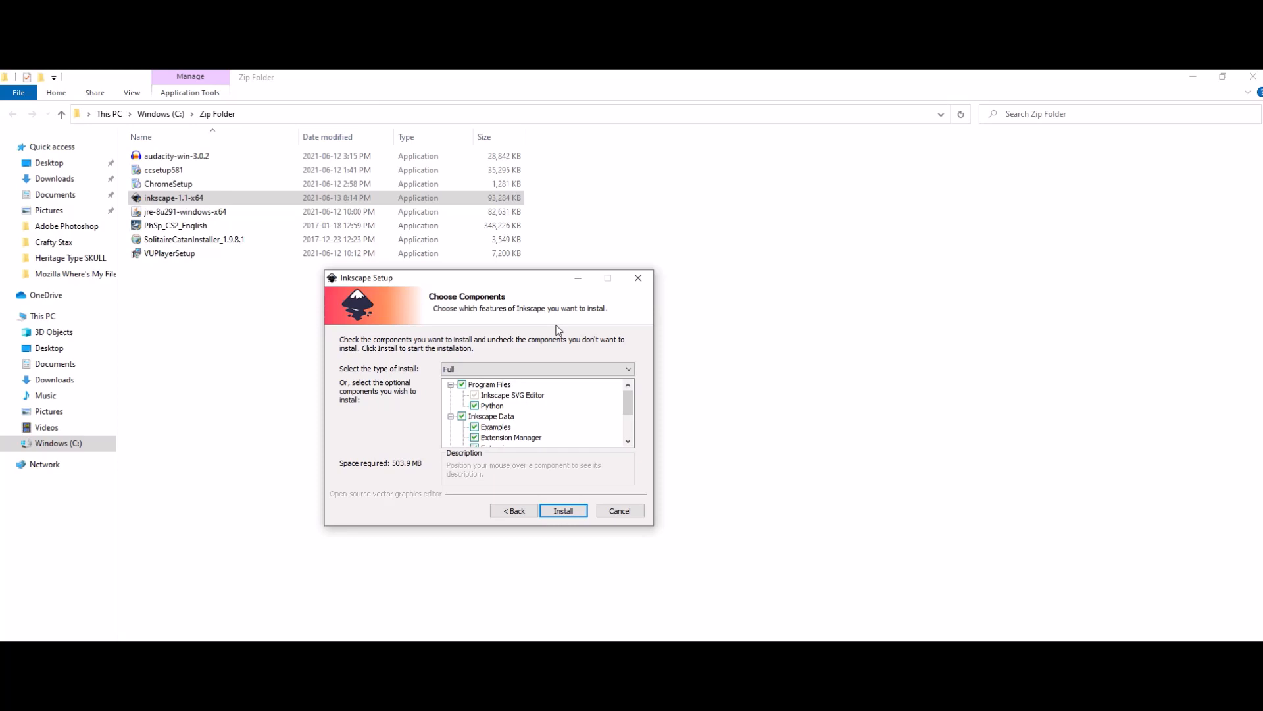
Install Inkscape 1.1 with the Full install type.
scroll(down, 3)
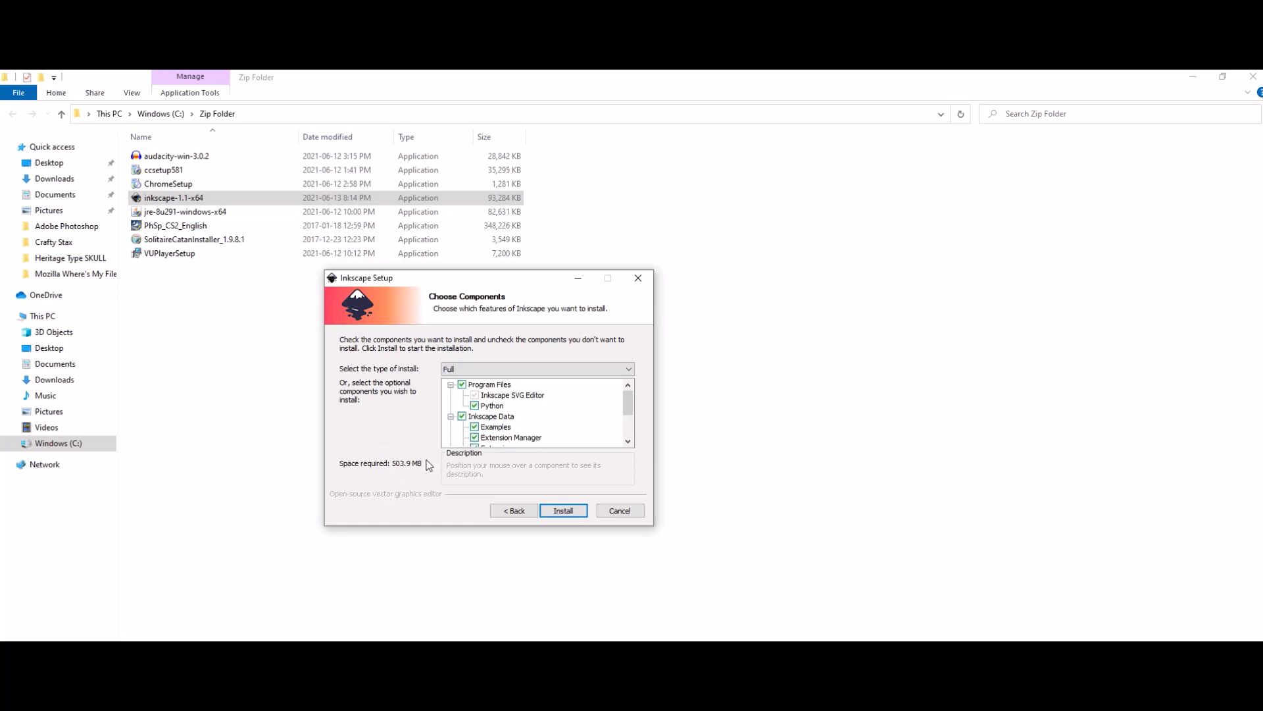
mouse_move(376, 481)
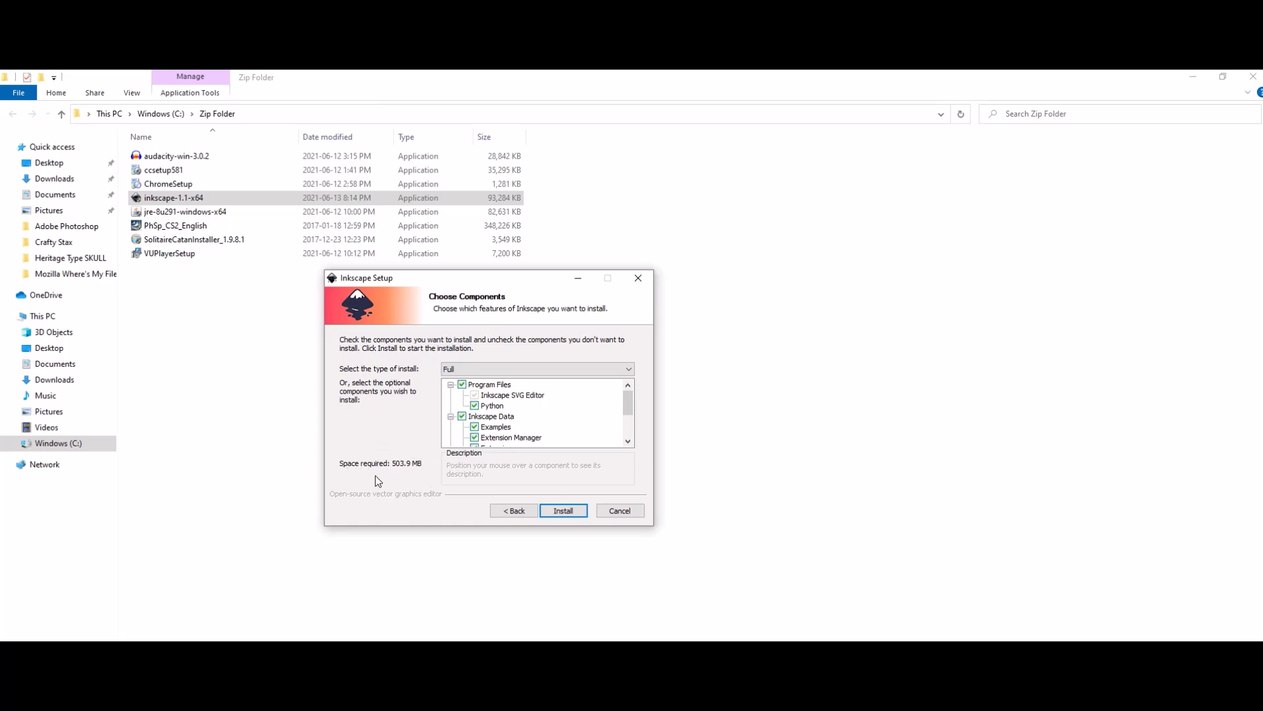
click(563, 510)
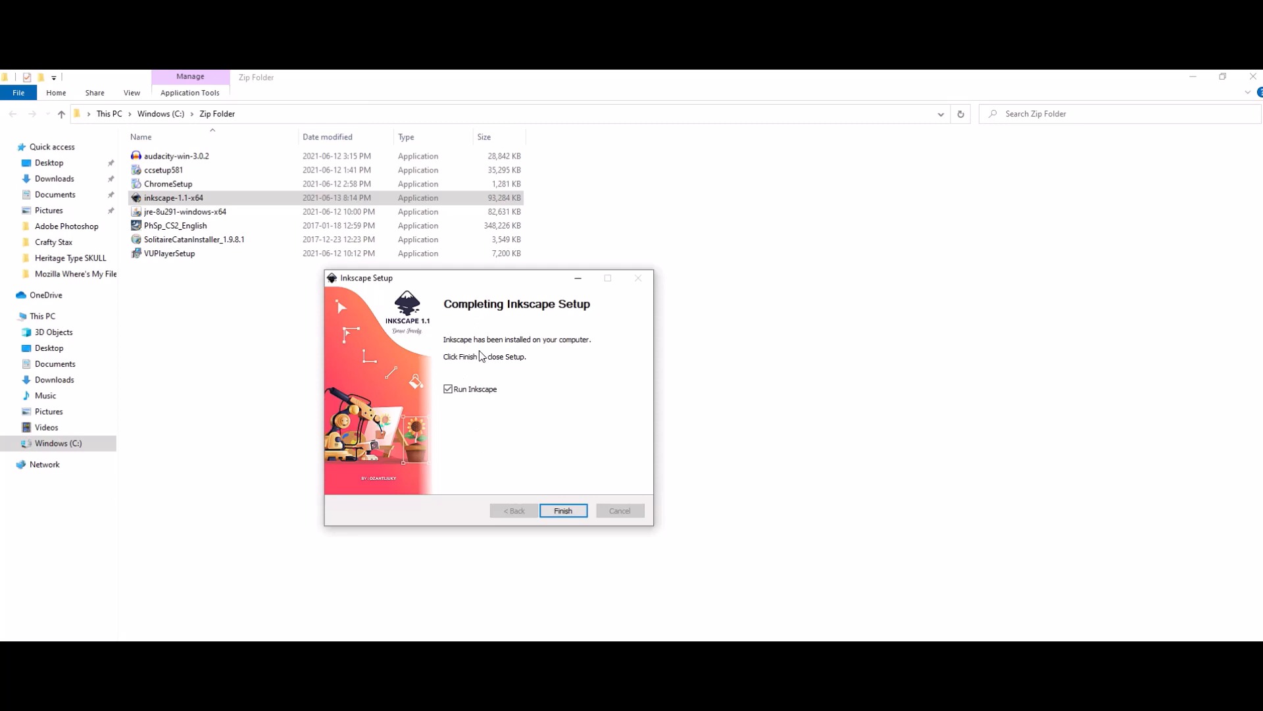
mouse_move(570, 351)
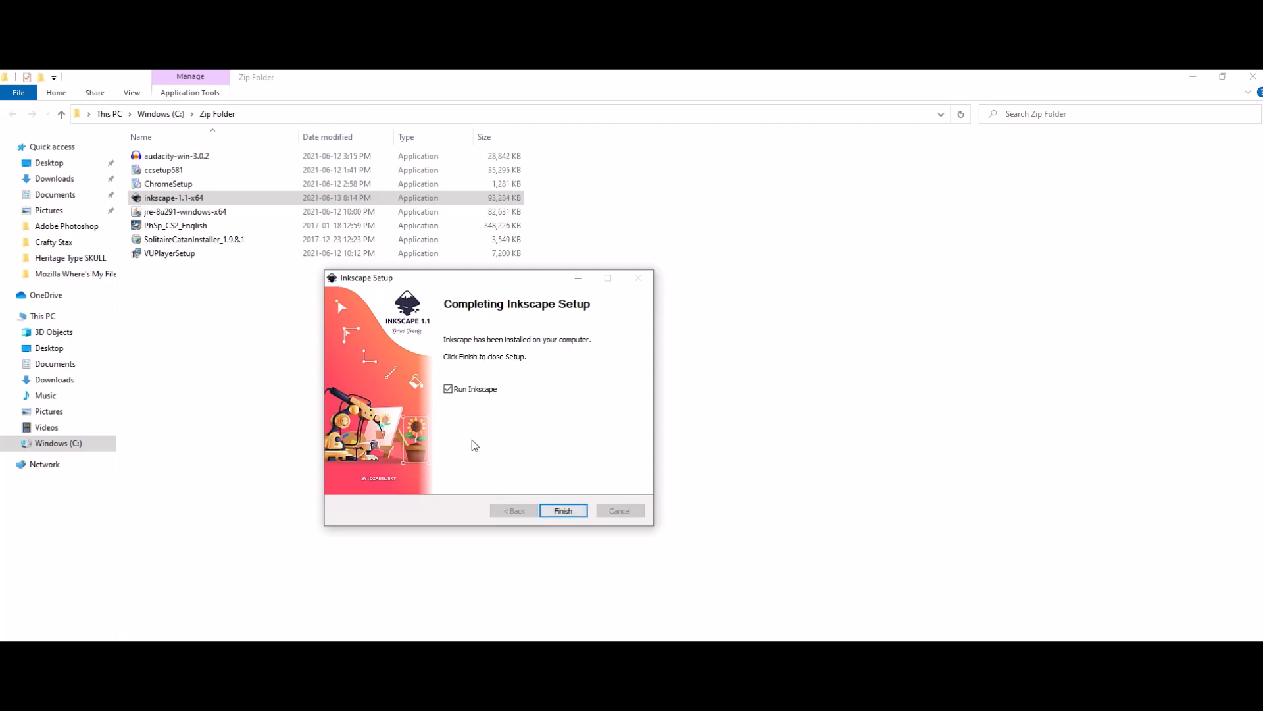
Finish setup with the Run Inkscape option left checked.
click(448, 388)
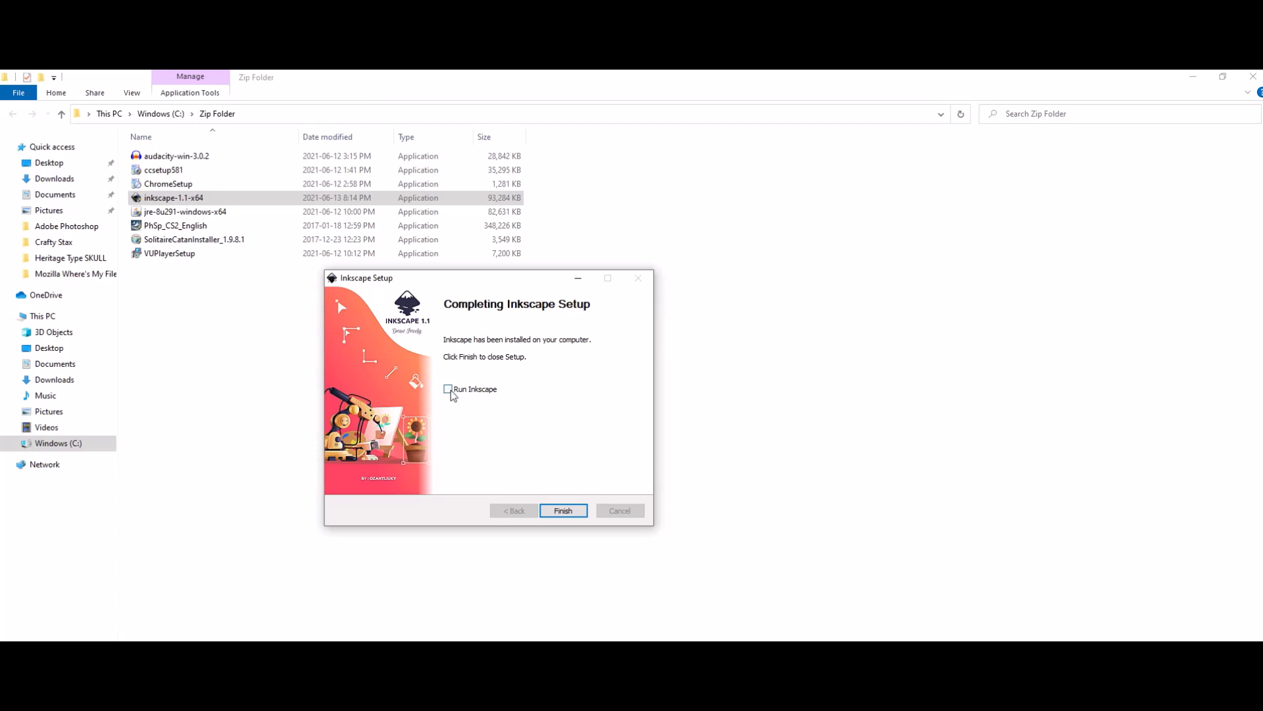
click(448, 389)
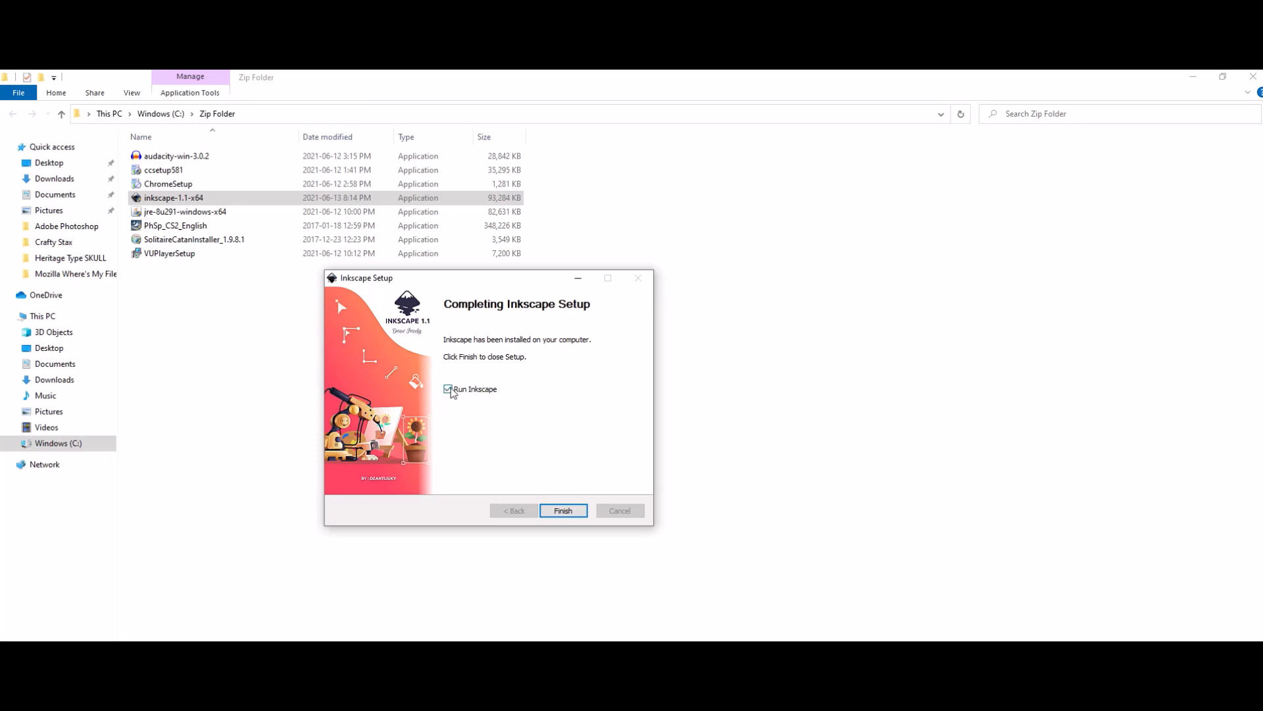
click(563, 510)
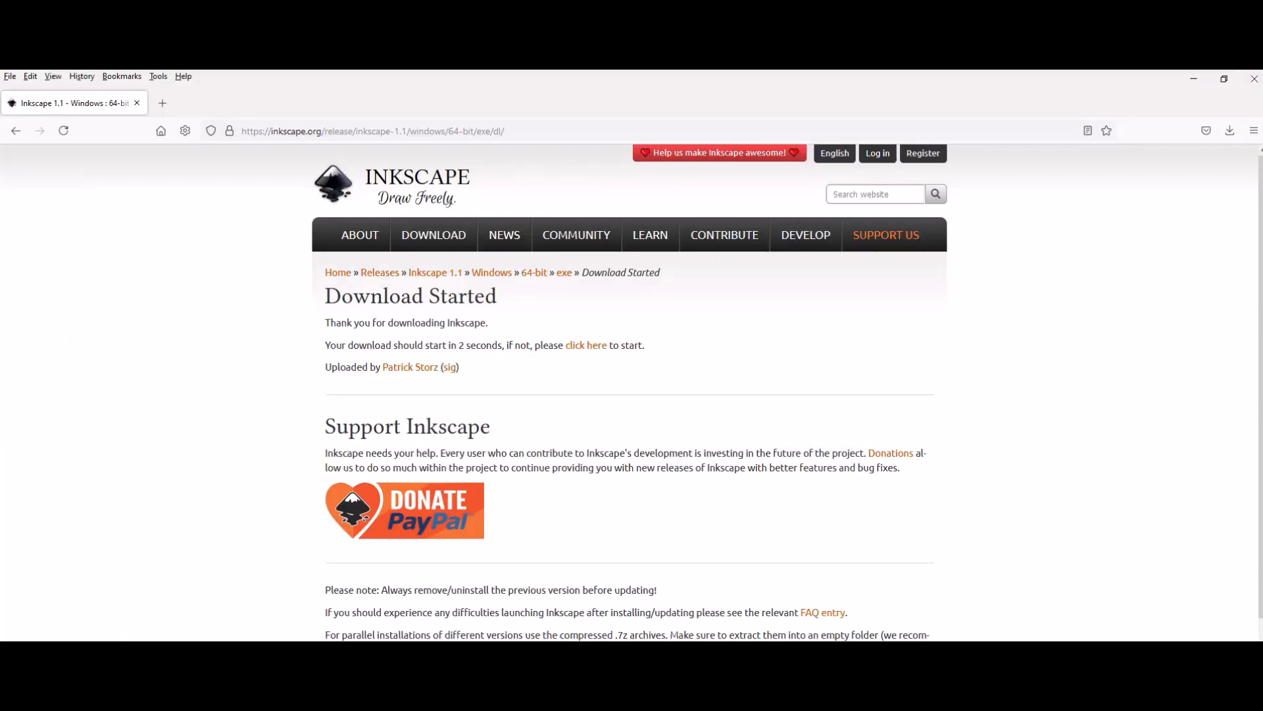
mouse_move(642, 75)
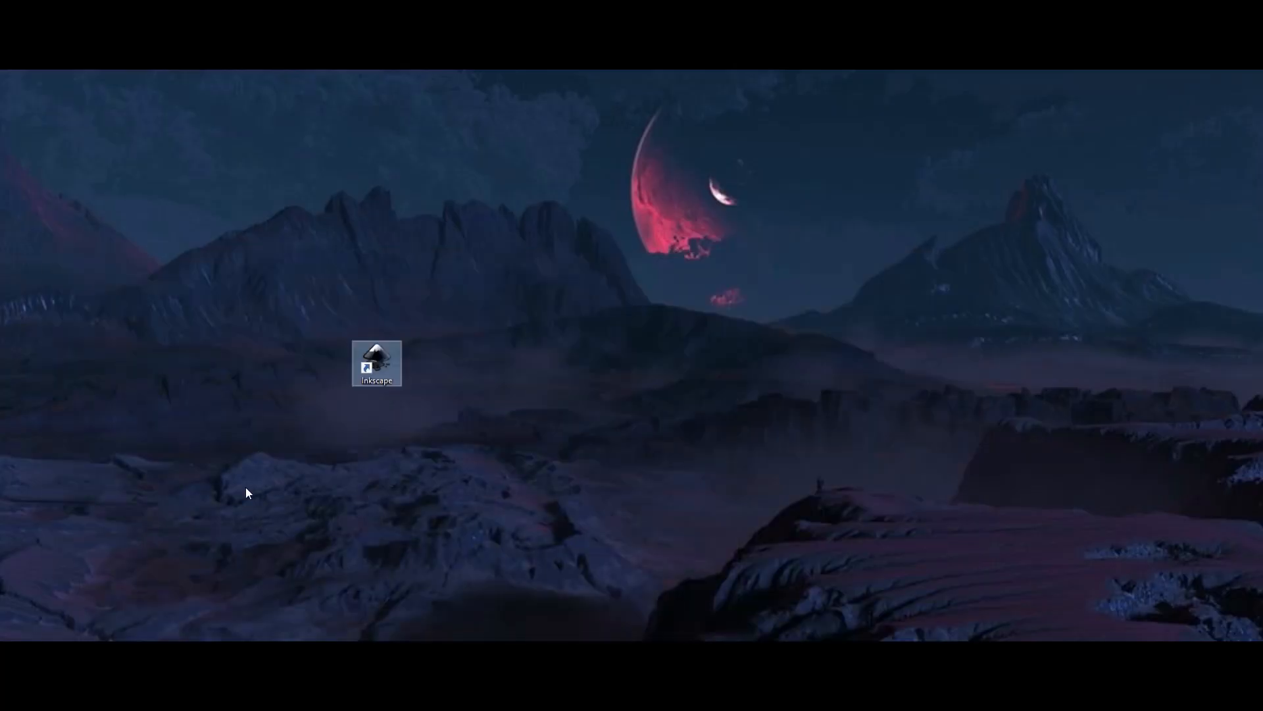
Start Inkscape 1.1 from its new desktop shortcut.
double_click(376, 362)
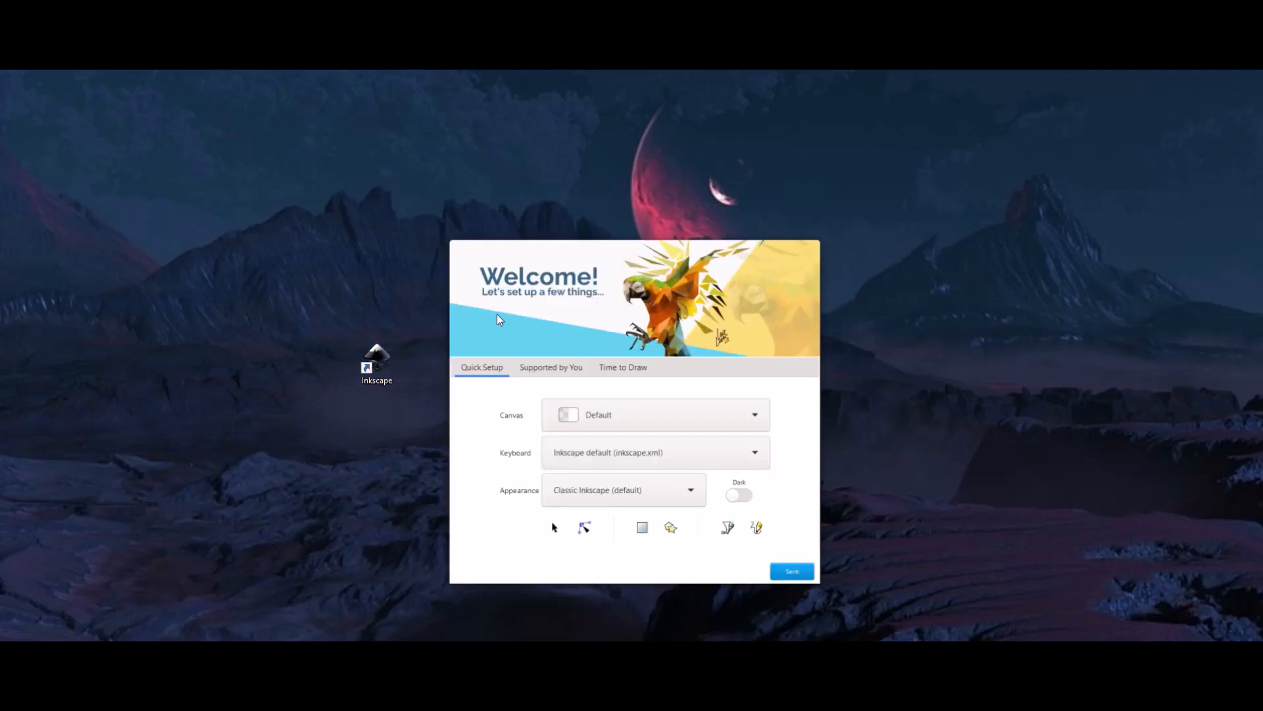
mouse_move(469, 392)
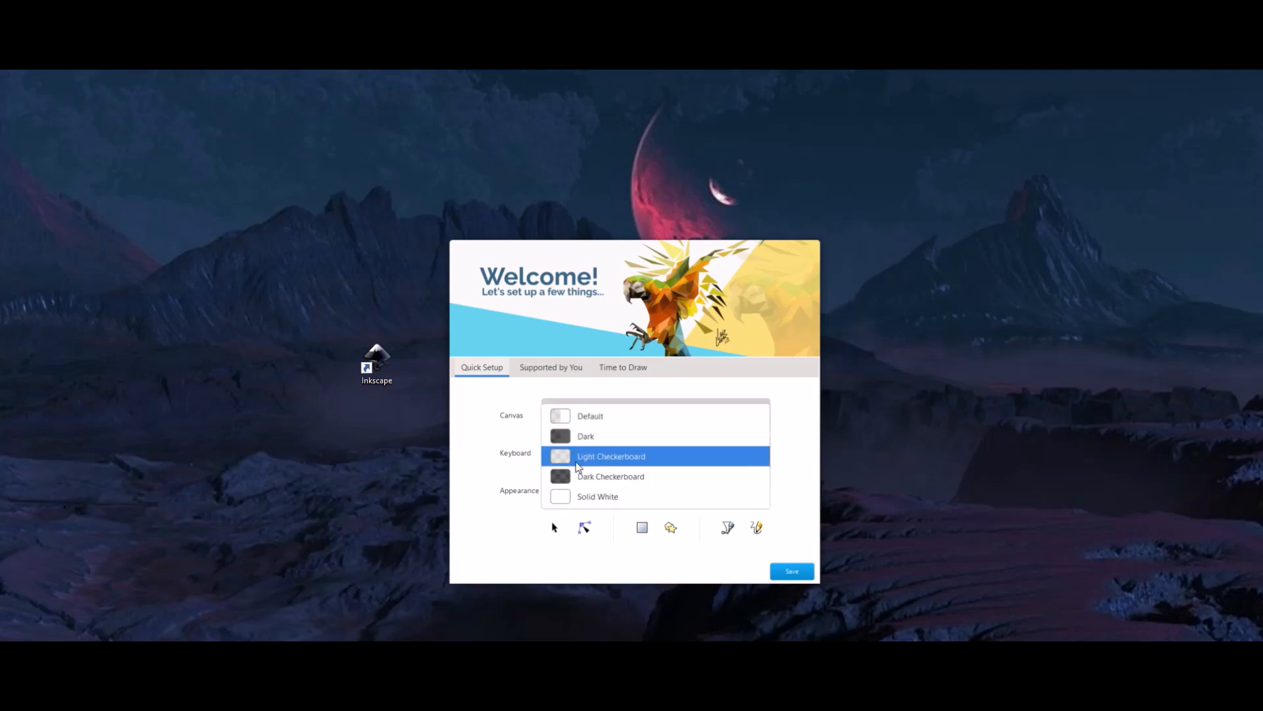
Choose the Solid White canvas, Inkscape default keyboard shortcuts and Classic appearance.
click(597, 496)
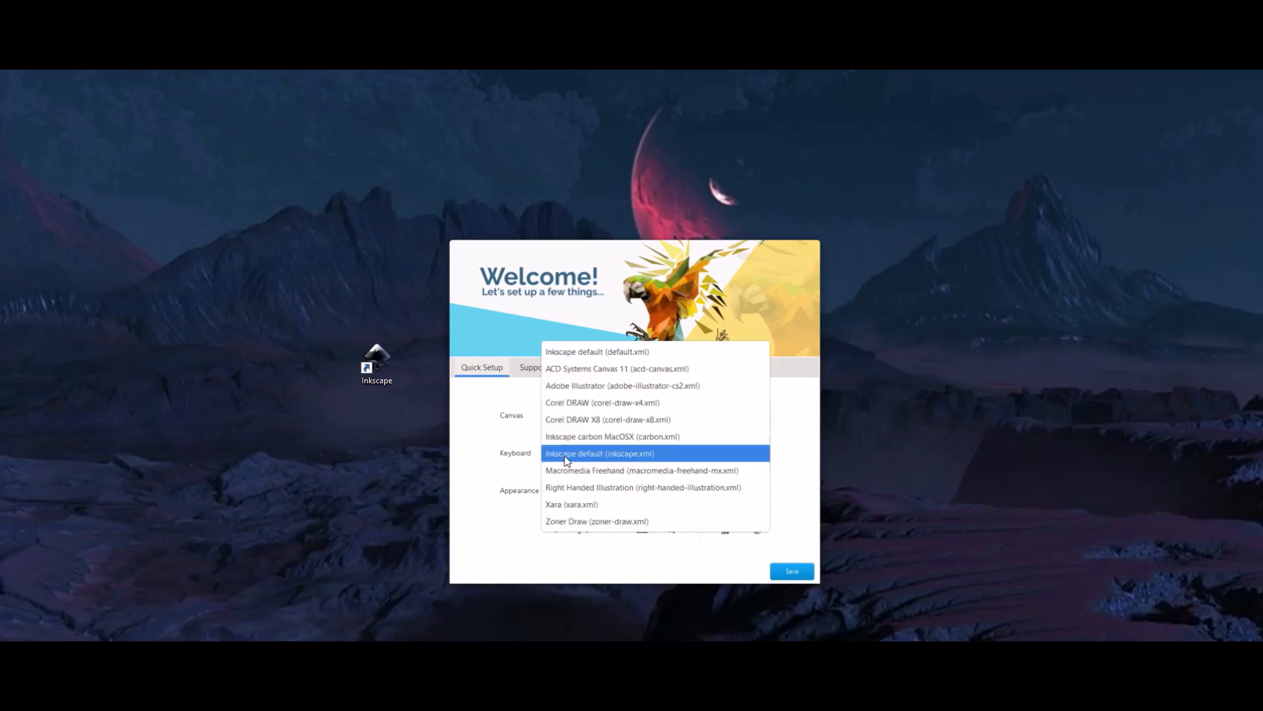
click(599, 453)
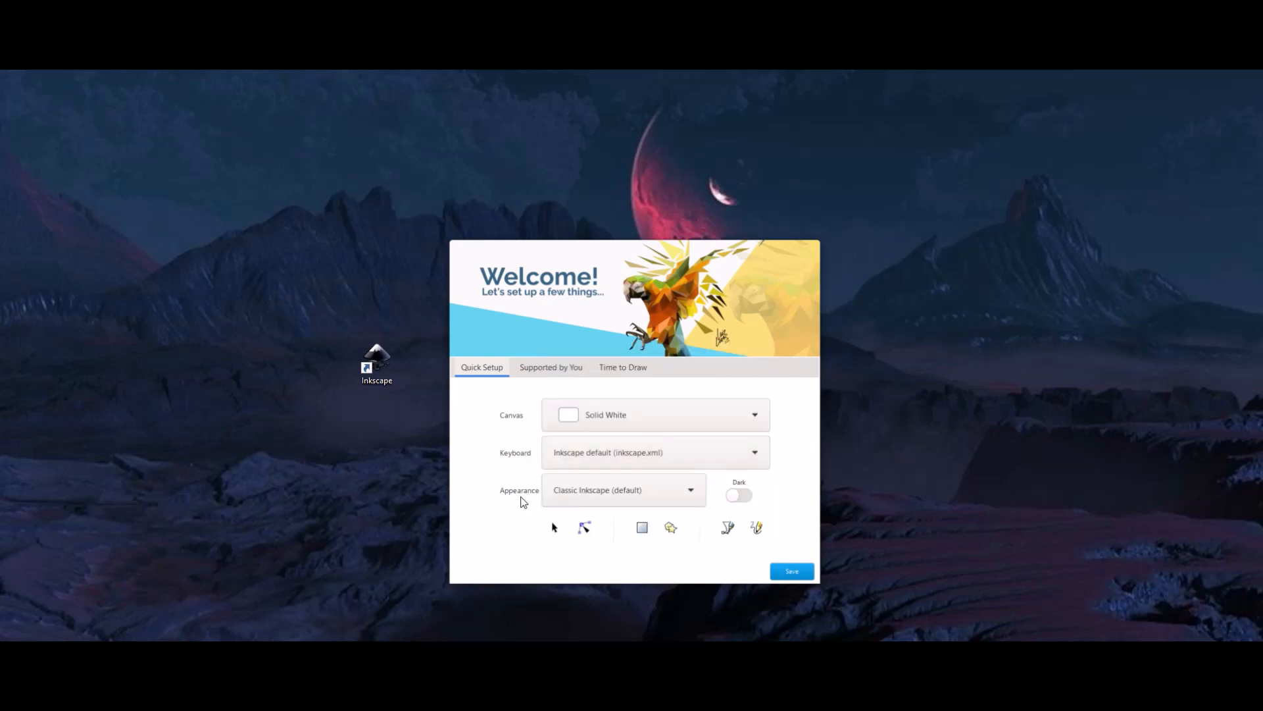
click(689, 489)
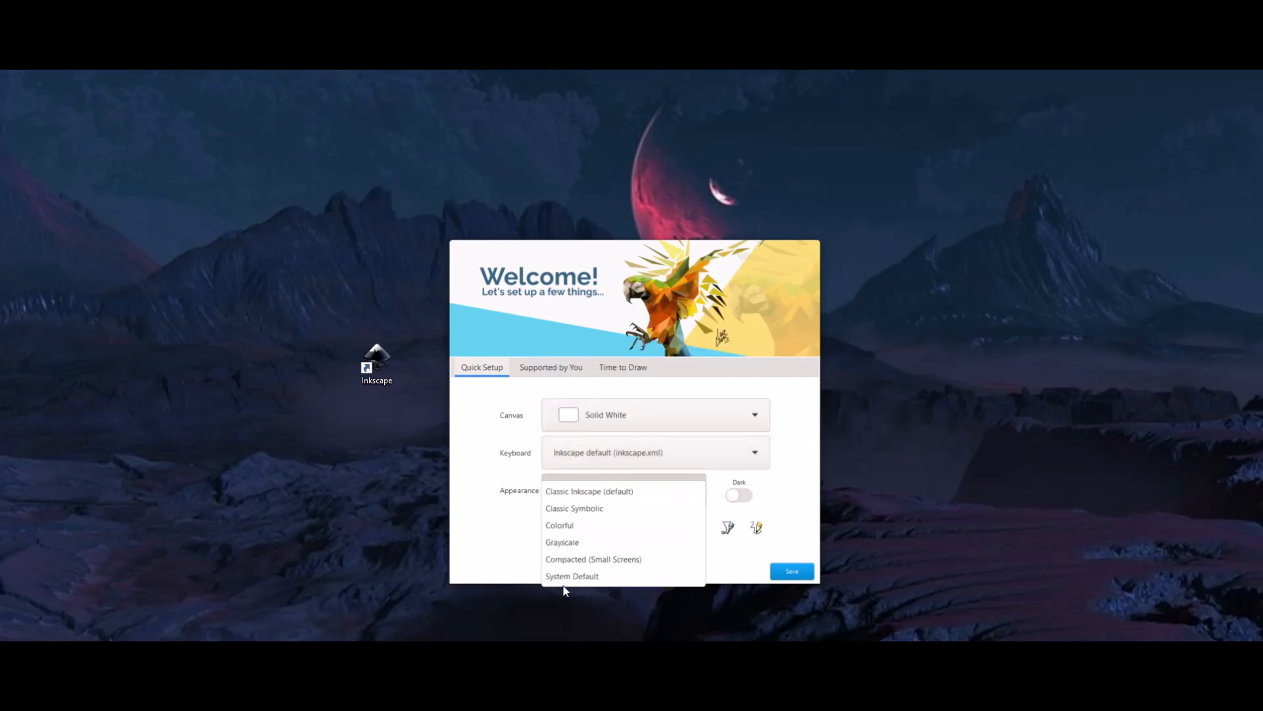
click(589, 491)
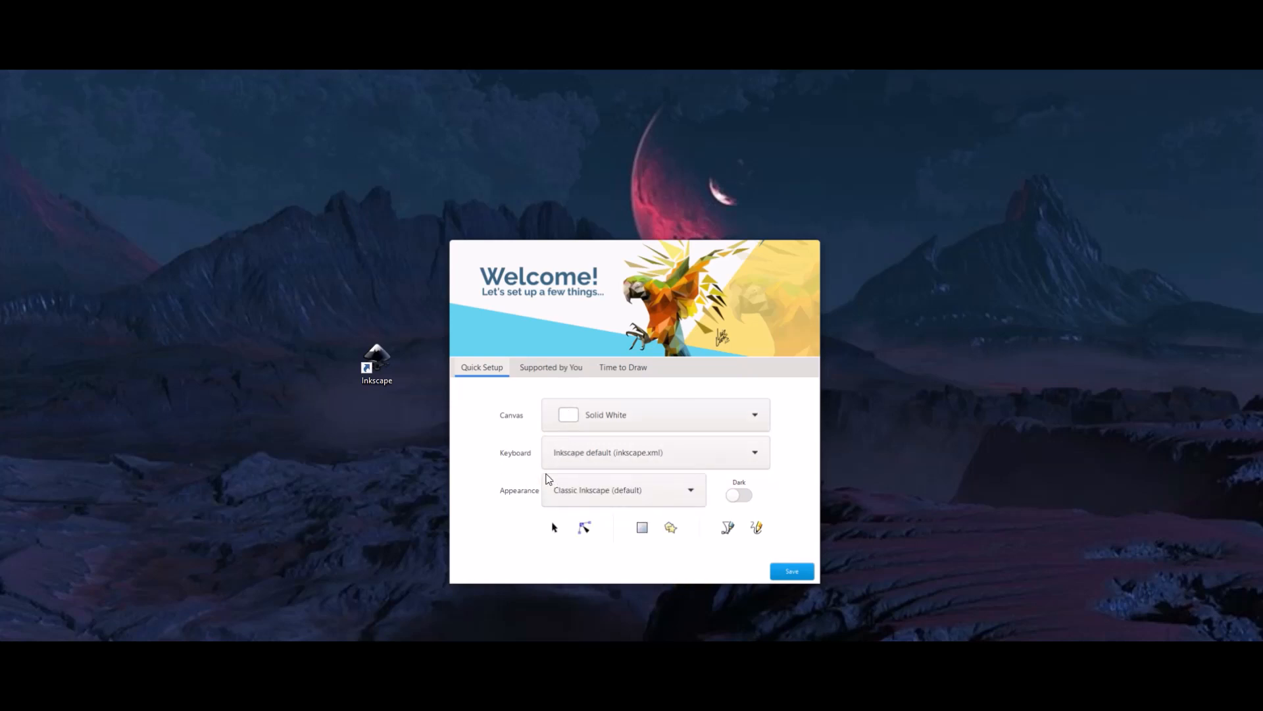
Try the Dark theme, switch back to light, and save the quick setup.
click(739, 495)
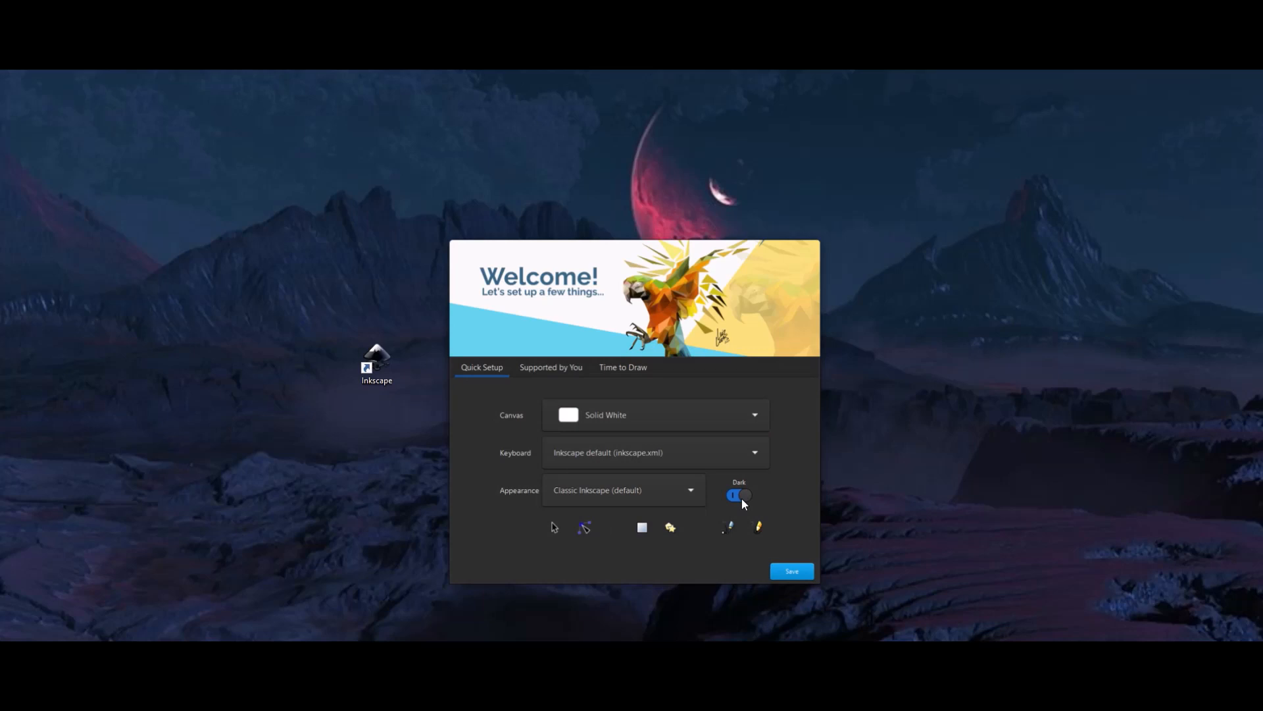
click(739, 495)
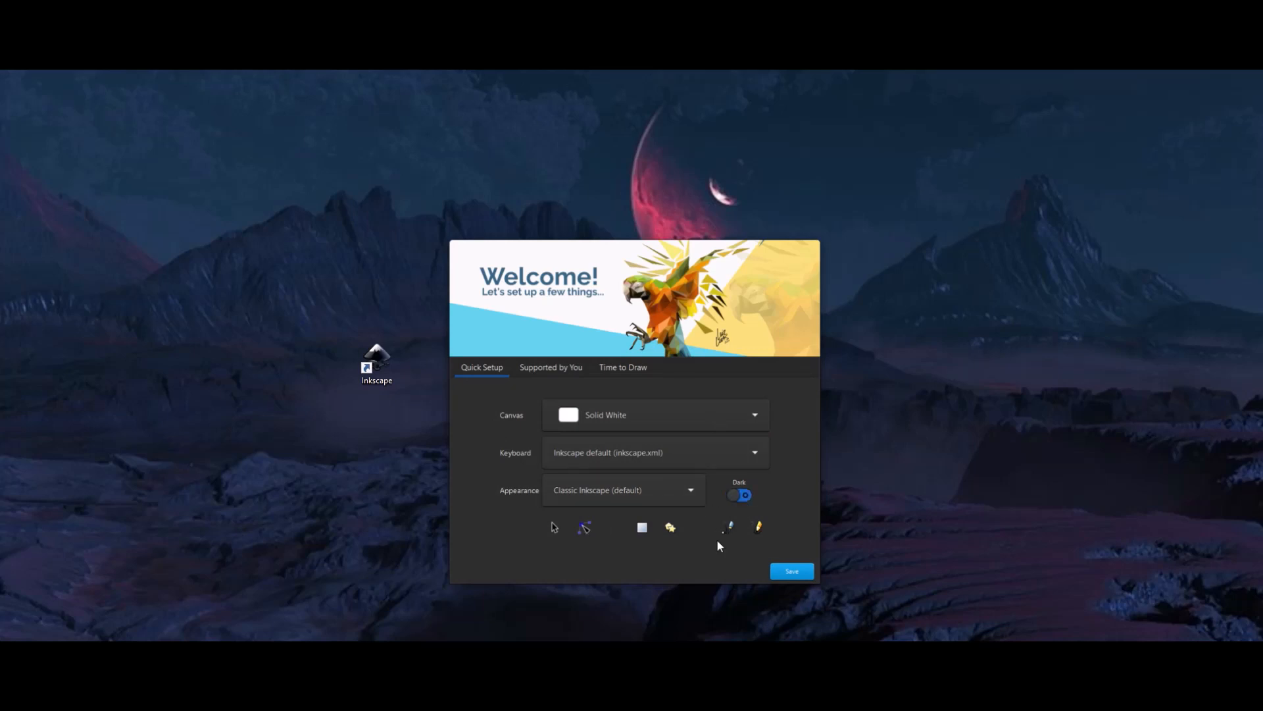
click(738, 495)
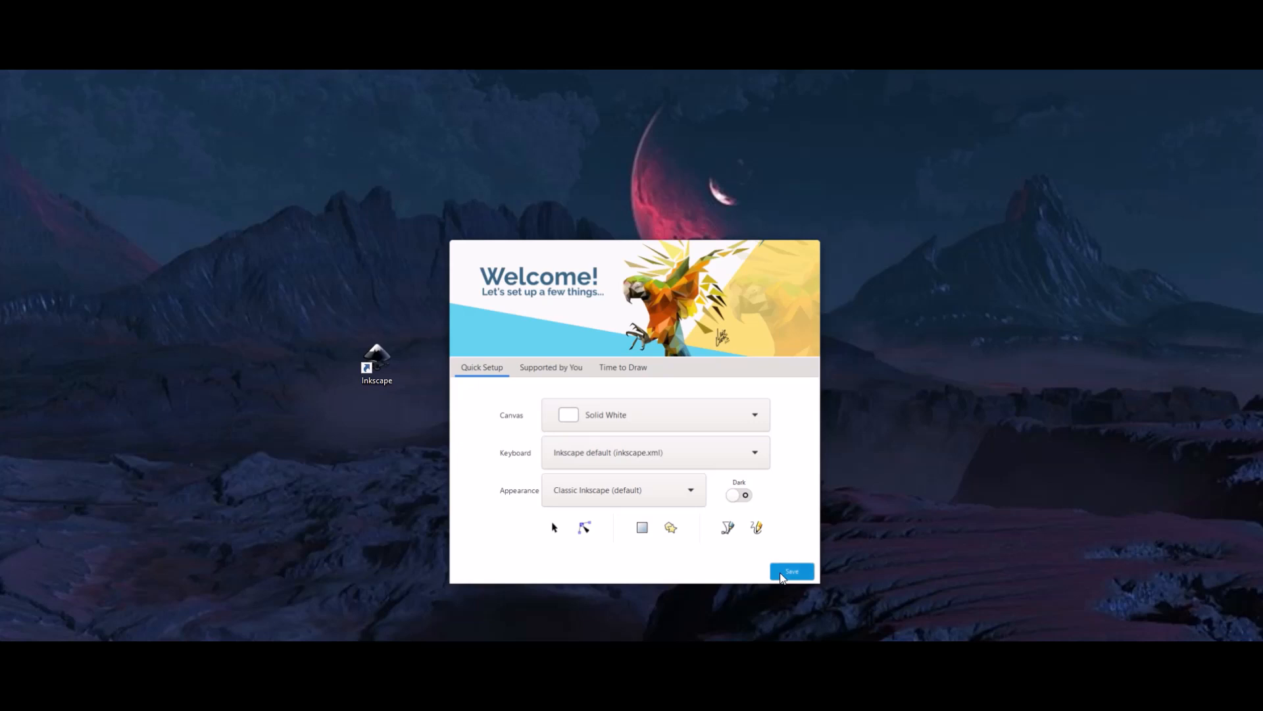
click(550, 366)
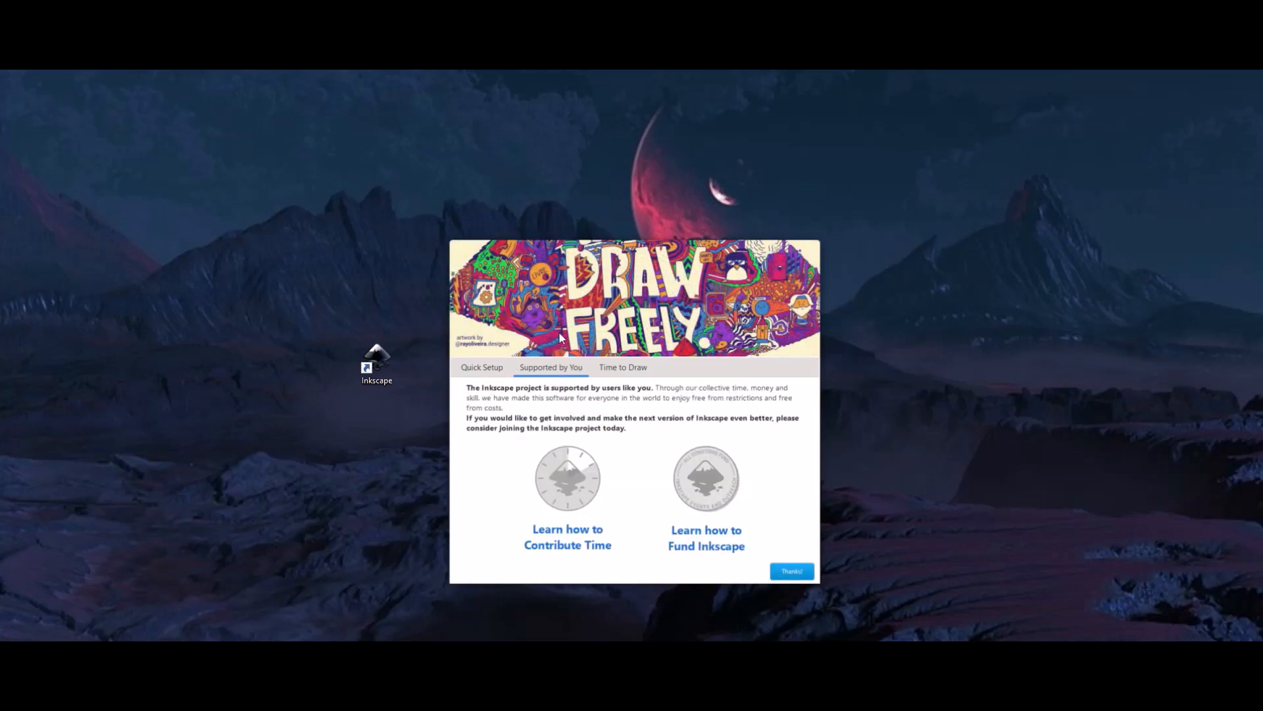
mouse_move(744, 587)
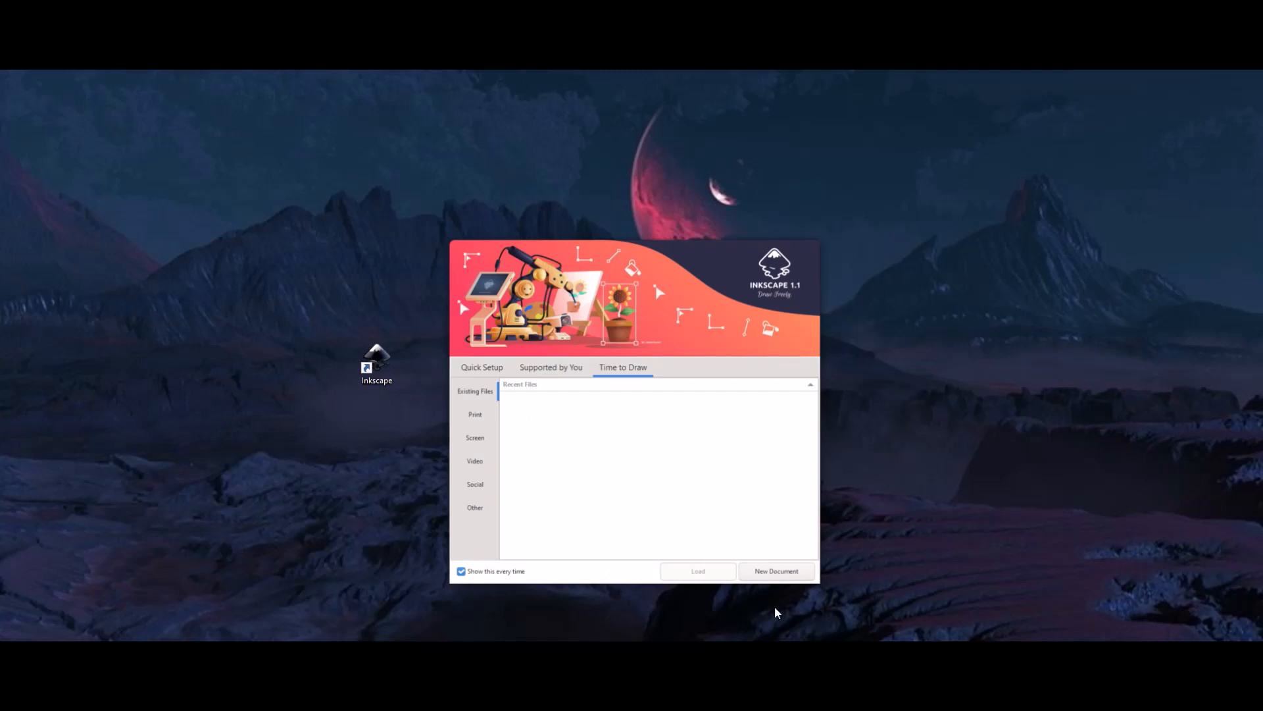
Uncheck 'Show this every time' and start blank New document 1.
click(462, 570)
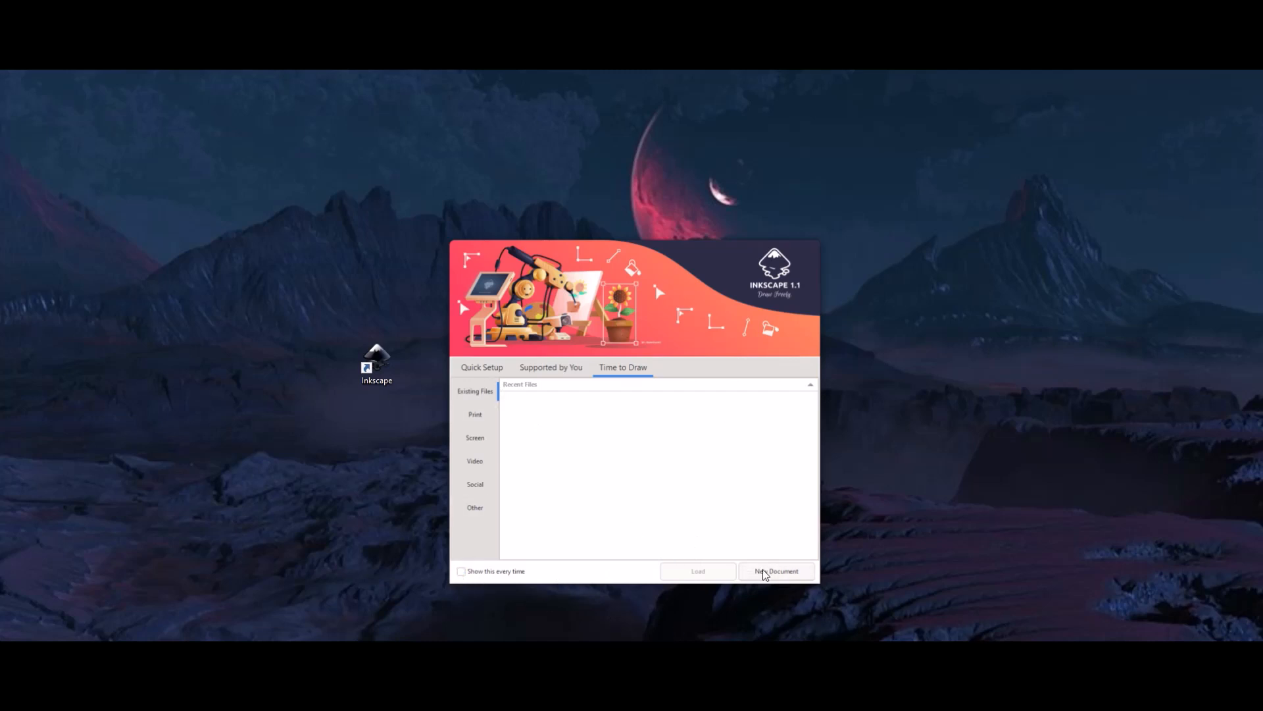
click(775, 570)
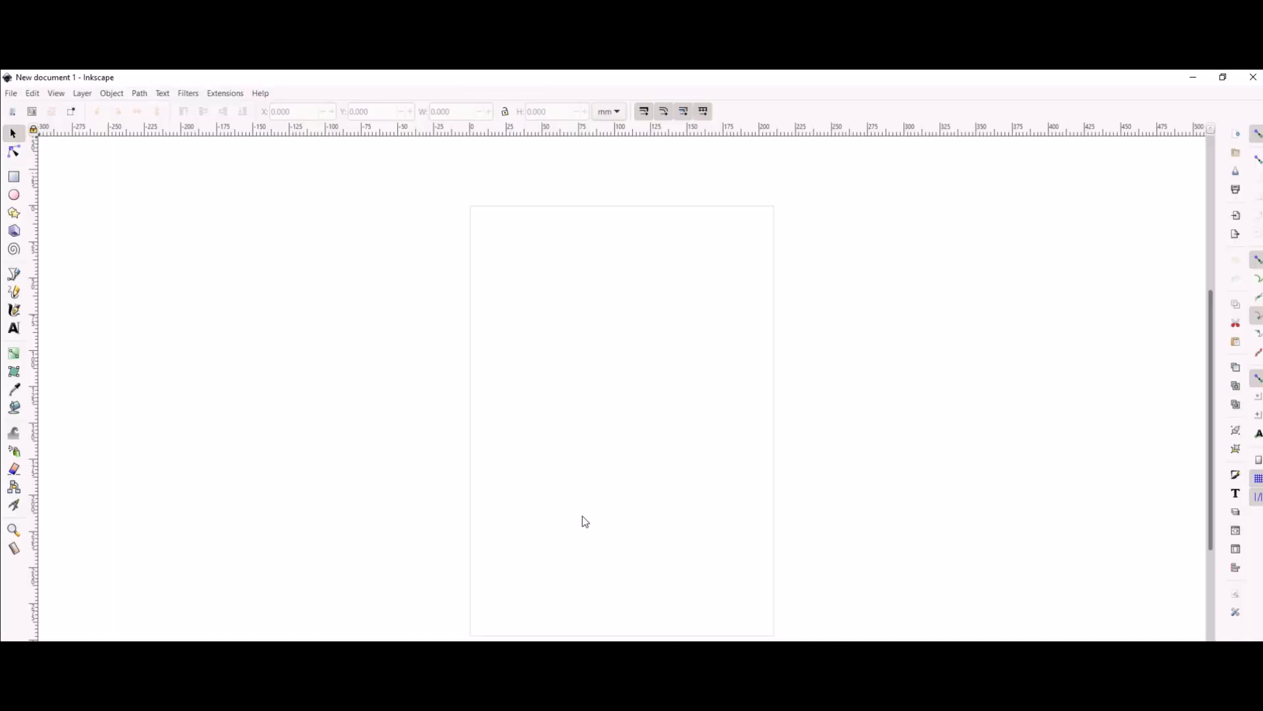
mouse_move(843, 238)
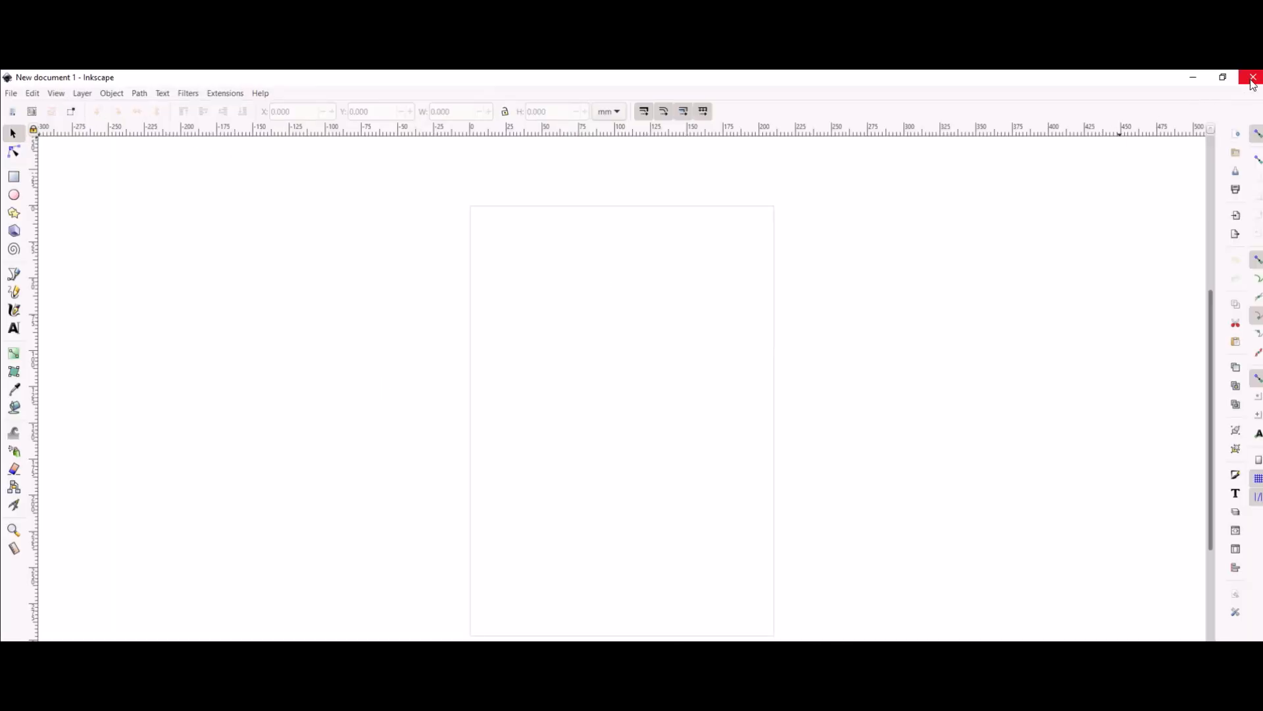
click(1252, 77)
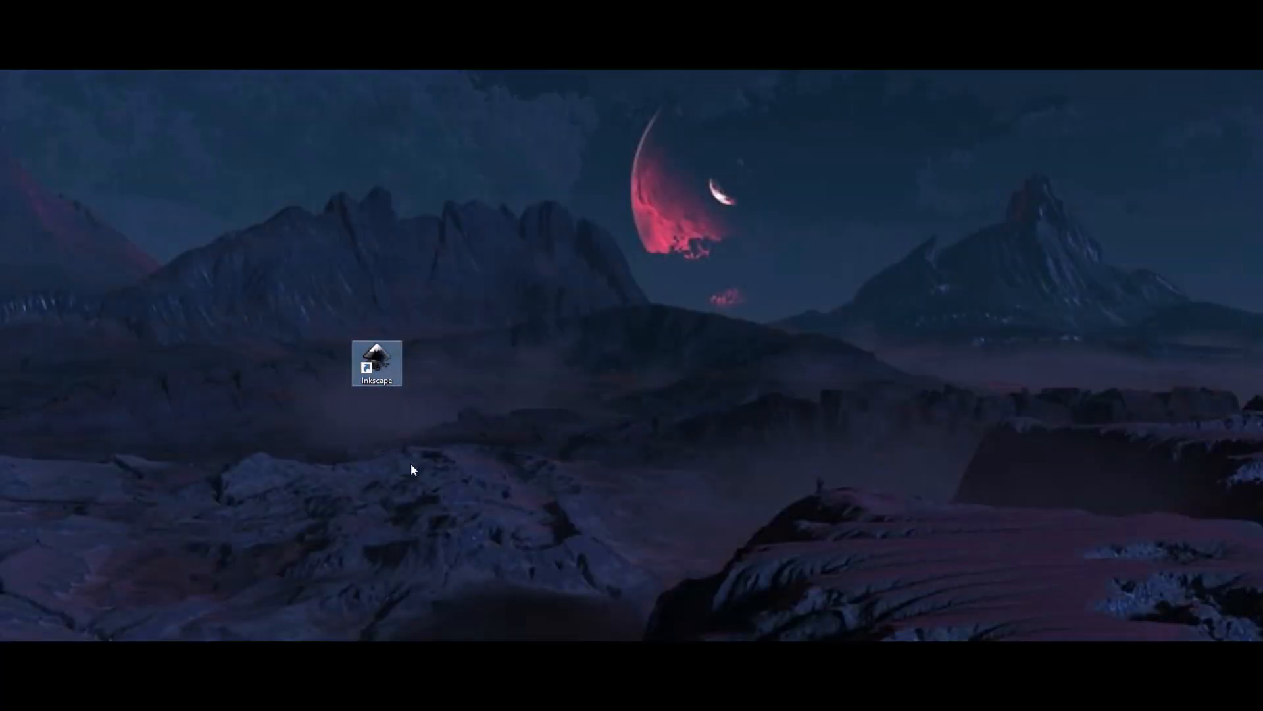
double_click(376, 360)
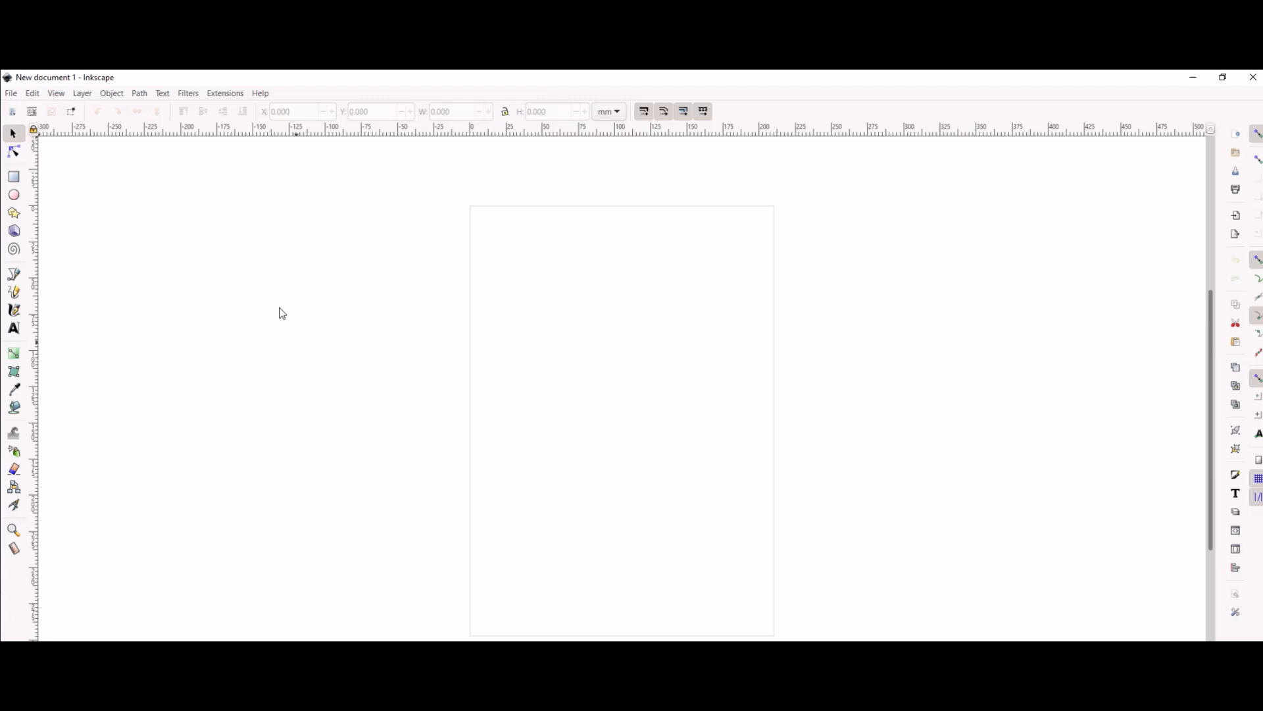
click(261, 93)
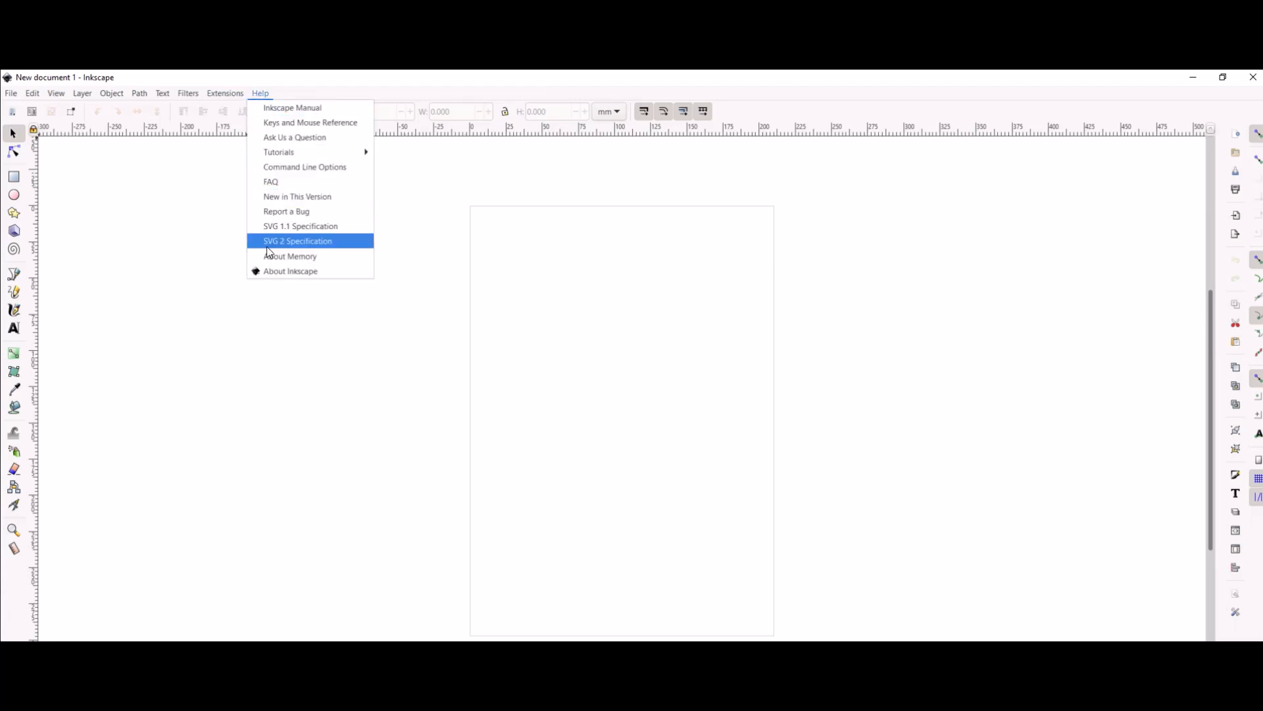
click(290, 271)
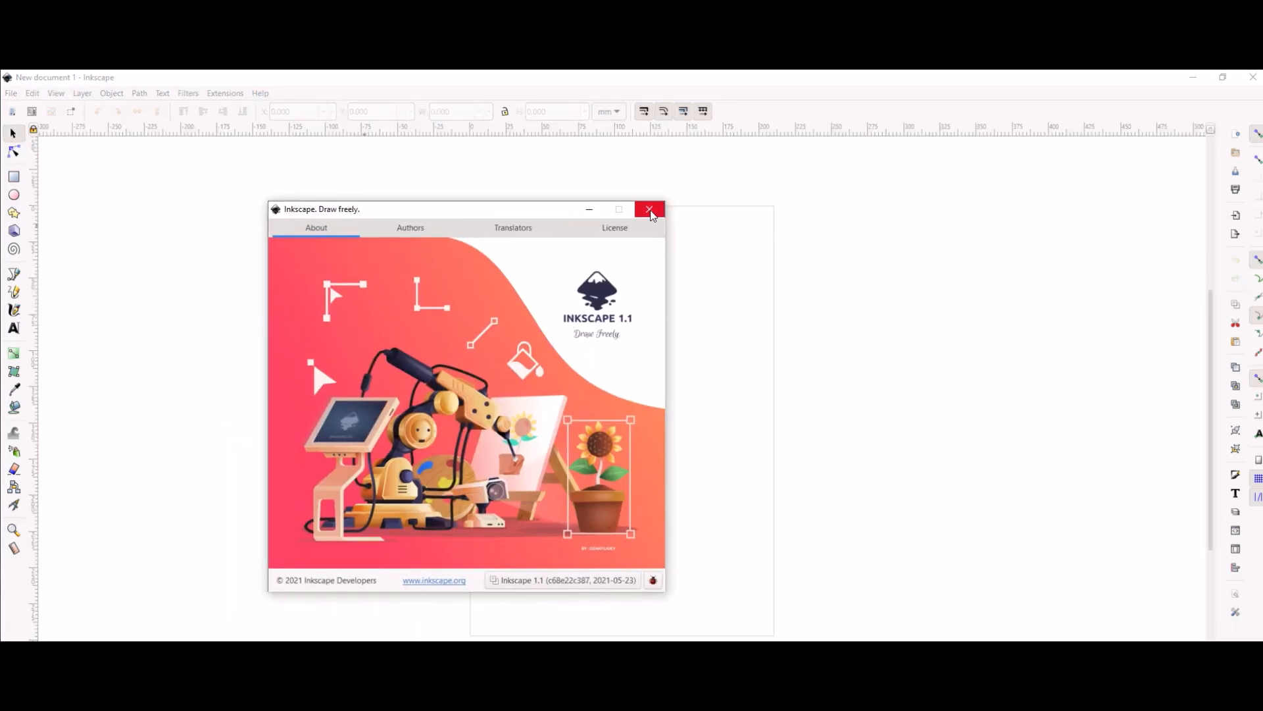
click(651, 211)
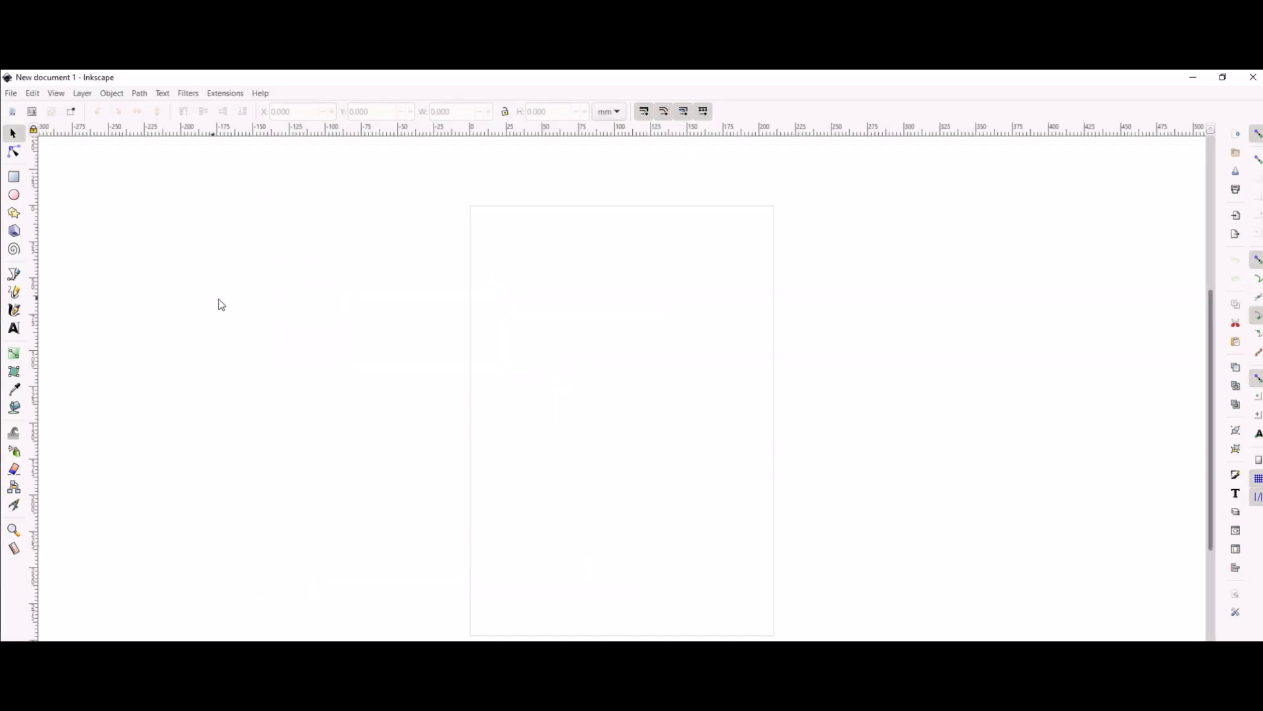
mouse_move(231, 306)
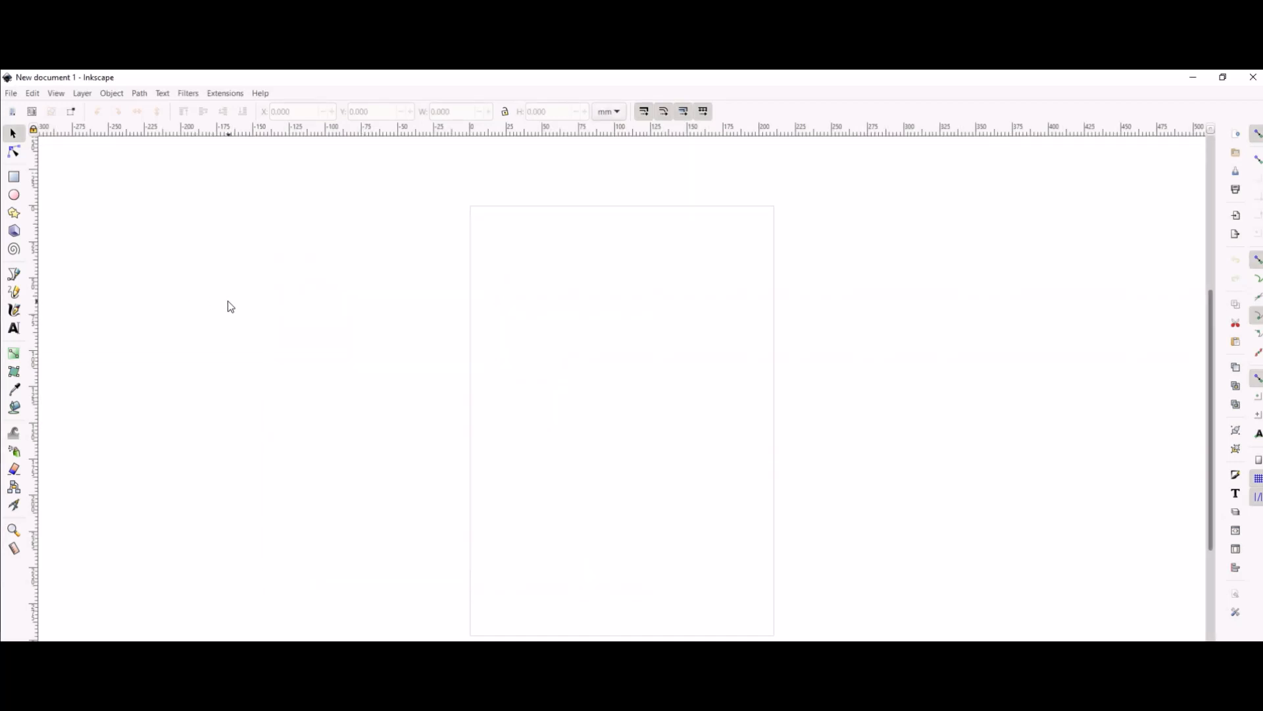